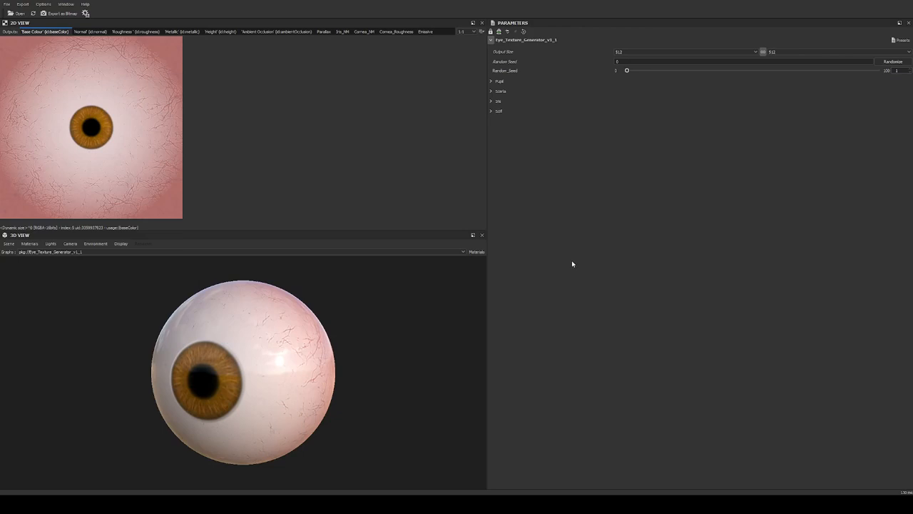
{"action": "mouse_move", "coordinate": [601, 286]}
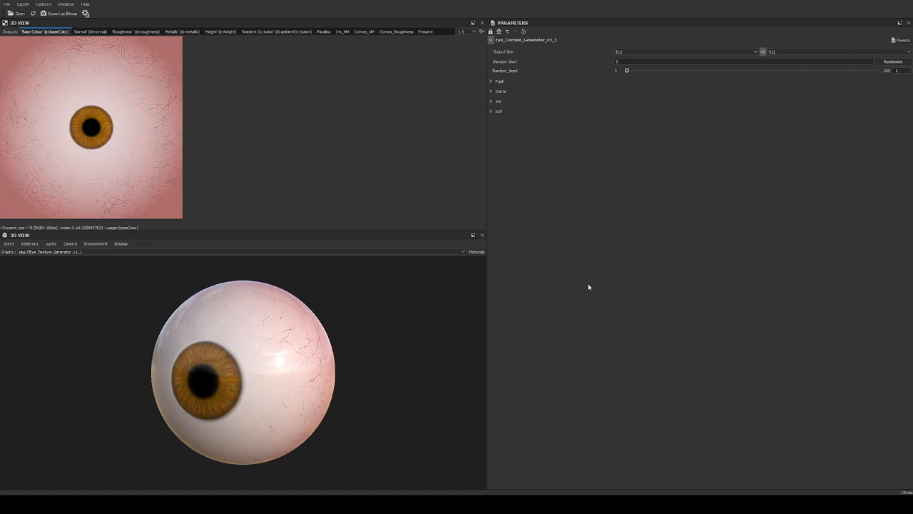
{"action": "mouse_move", "coordinate": [563, 205]}
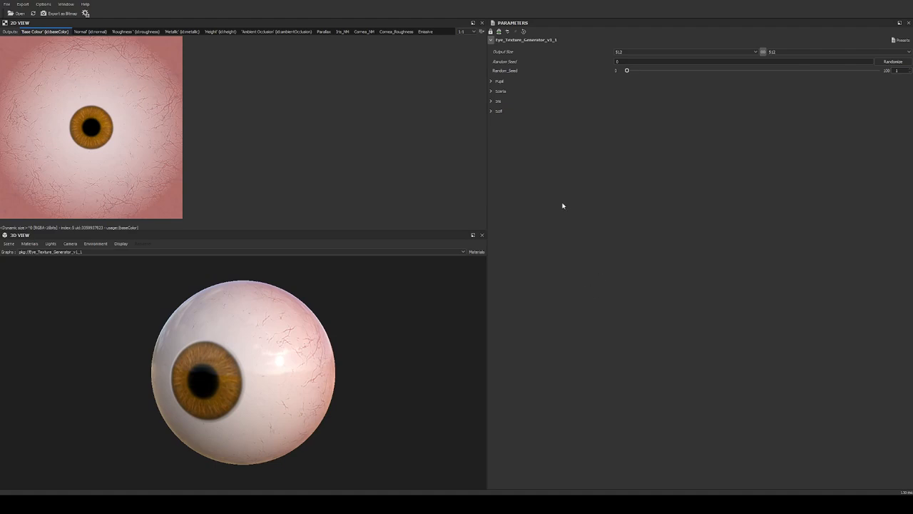
{"action": "mouse_move", "coordinate": [319, 164]}
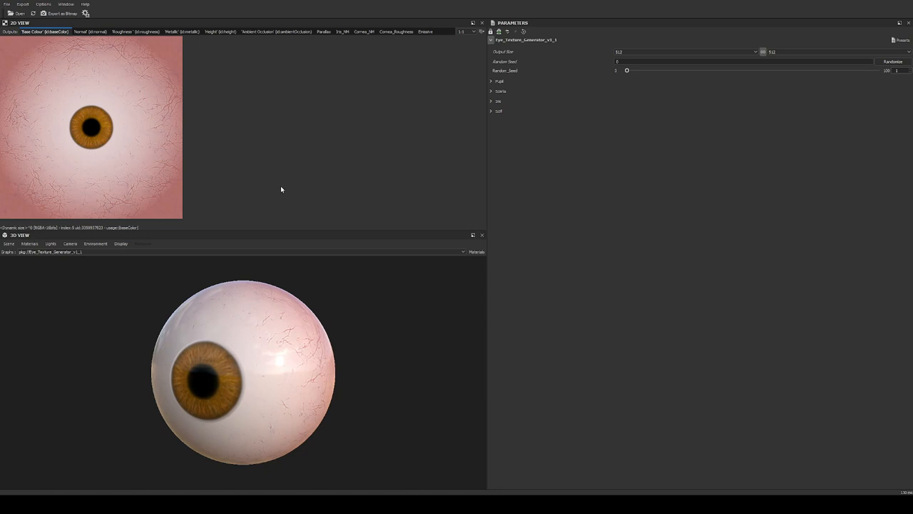
{"action": "mouse_move", "coordinate": [192, 107]}
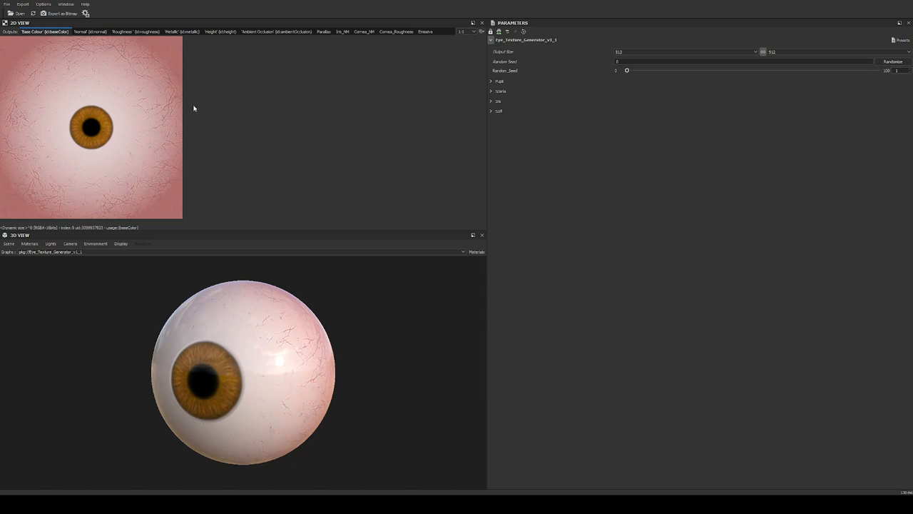
{"action": "mouse_move", "coordinate": [150, 101]}
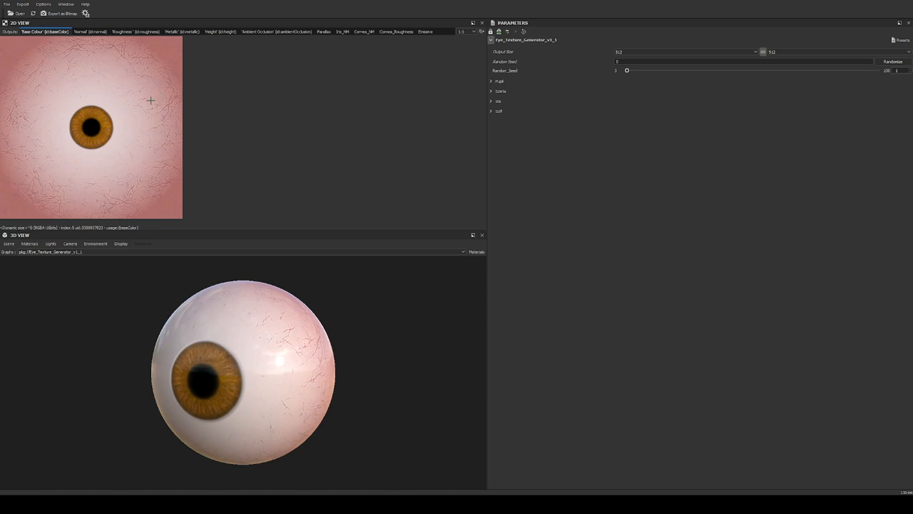
{"action": "mouse_move", "coordinate": [139, 132]}
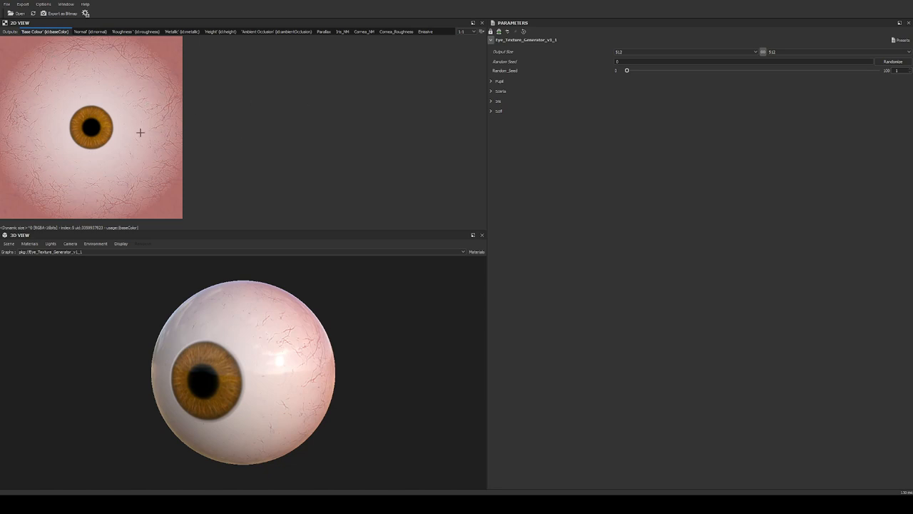
{"action": "mouse_move", "coordinate": [111, 58]}
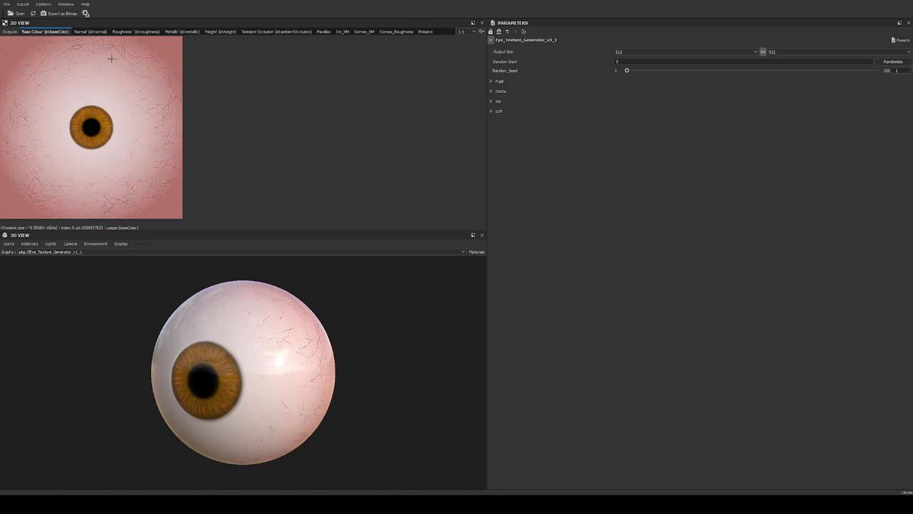
{"action": "mouse_move", "coordinate": [249, 140]}
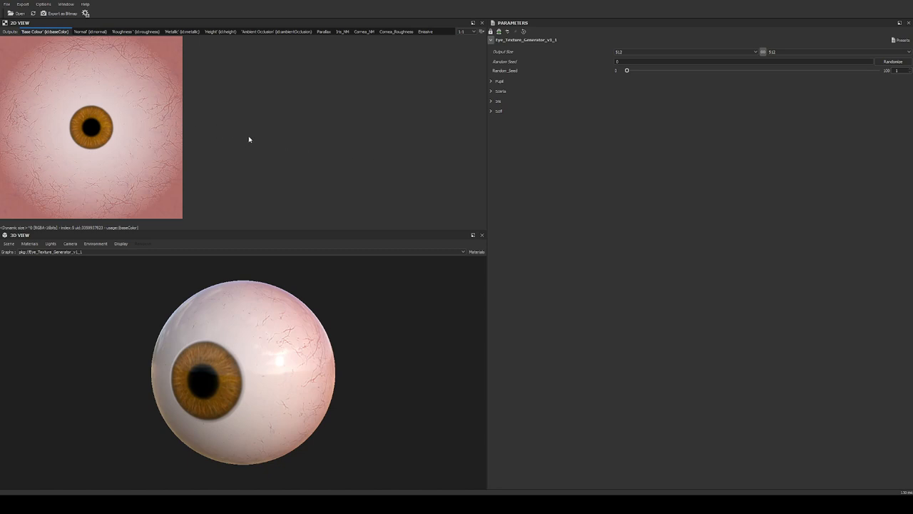
{"action": "mouse_move", "coordinate": [107, 74]}
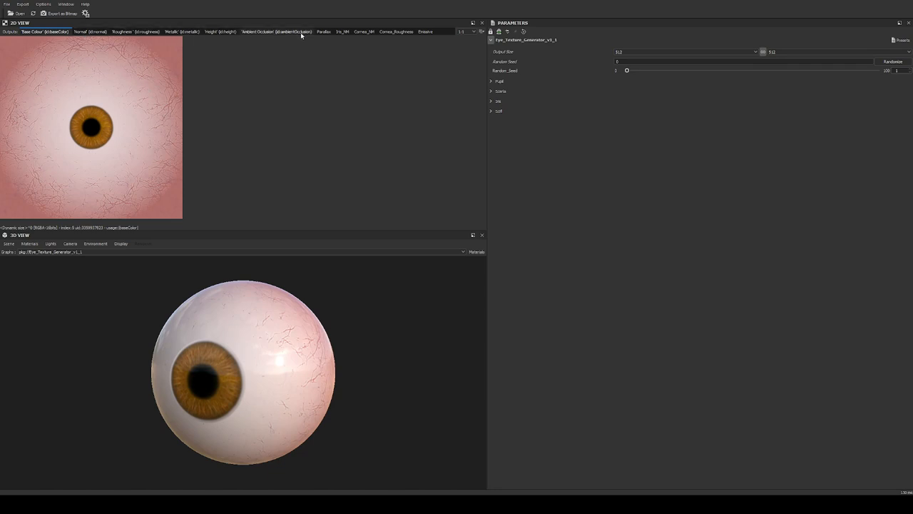
{"action": "mouse_move", "coordinate": [601, 43]}
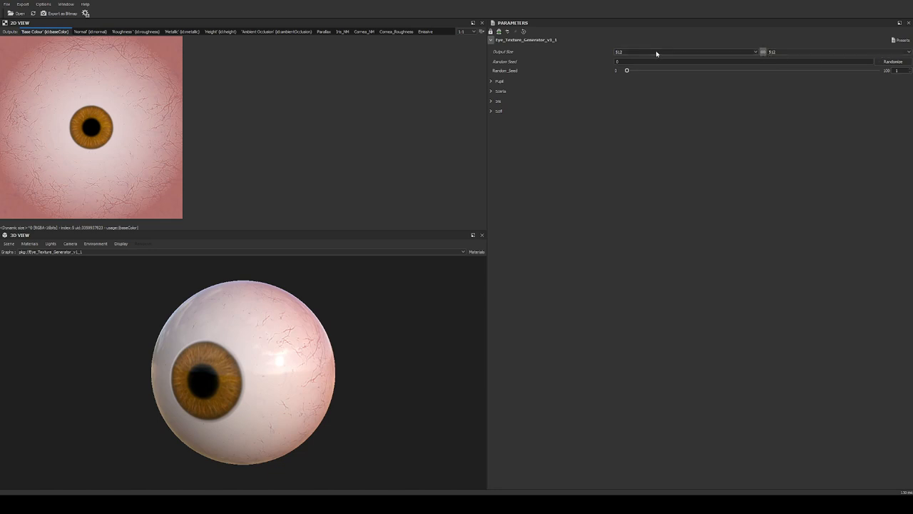
{"action": "mouse_move", "coordinate": [643, 108]}
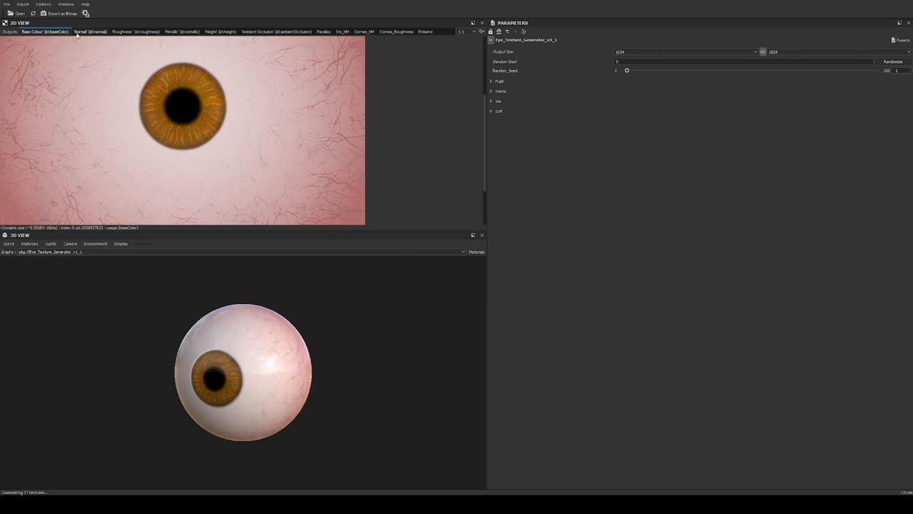
View the normal, roughness, metallic, height, ambient occlusion and parallax maps in turn.
{"action": "left_click", "coordinate": [91, 31]}
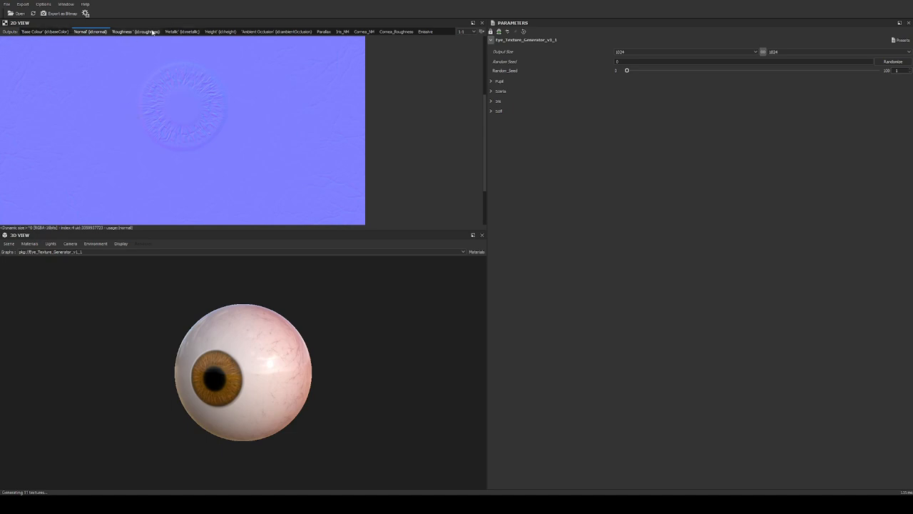
{"action": "left_click", "coordinate": [135, 32]}
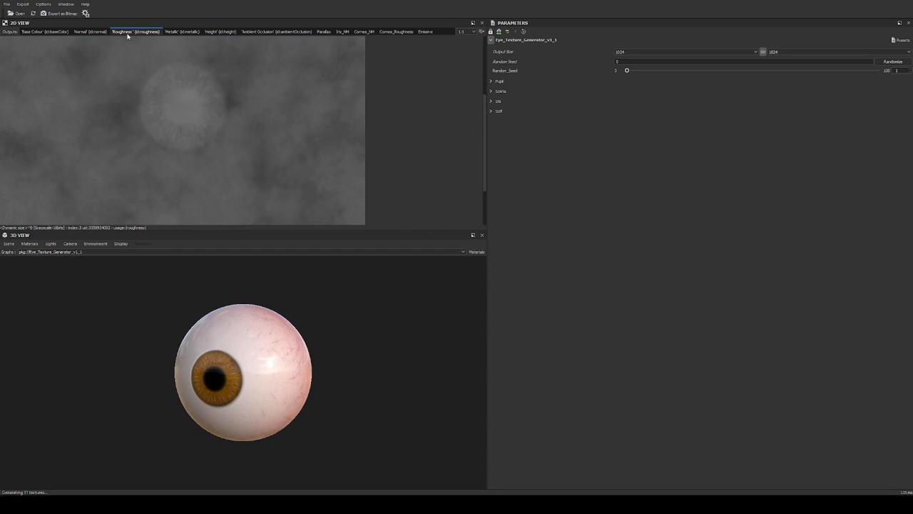
{"action": "mouse_move", "coordinate": [331, 433]}
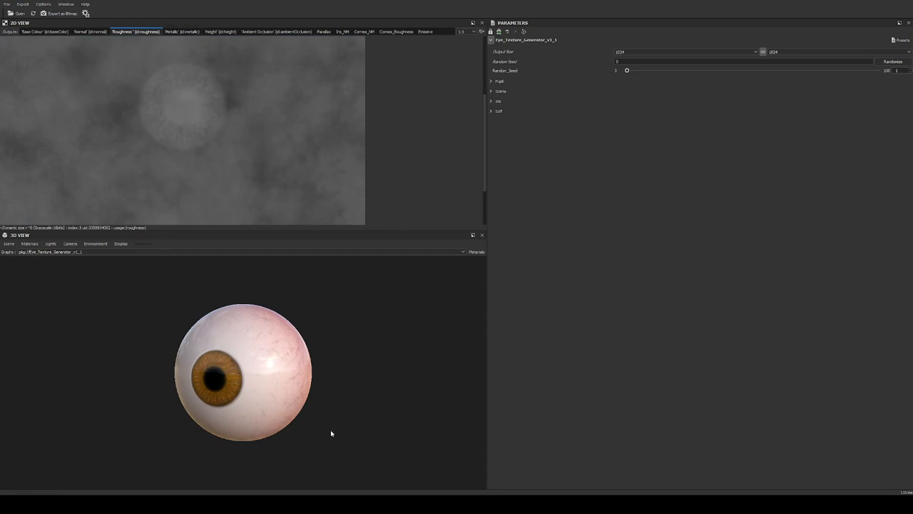
{"action": "mouse_move", "coordinate": [190, 374]}
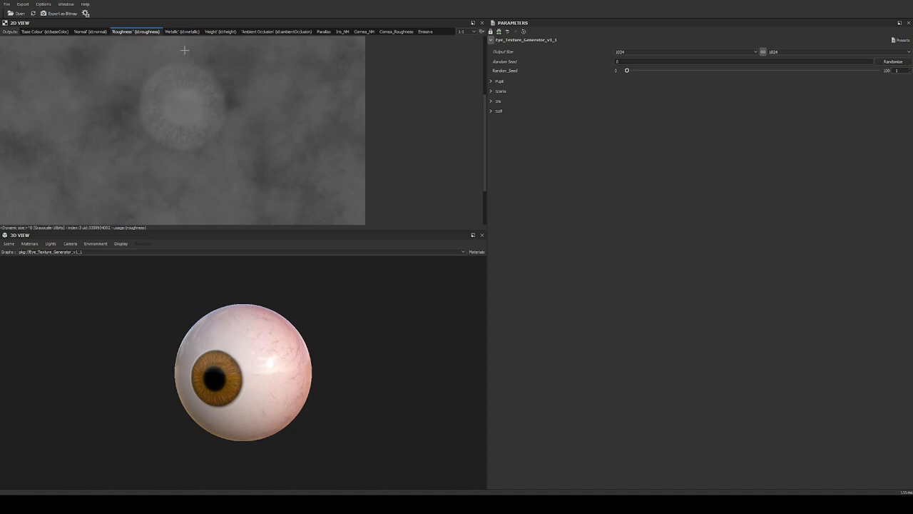
{"action": "left_click", "coordinate": [182, 31]}
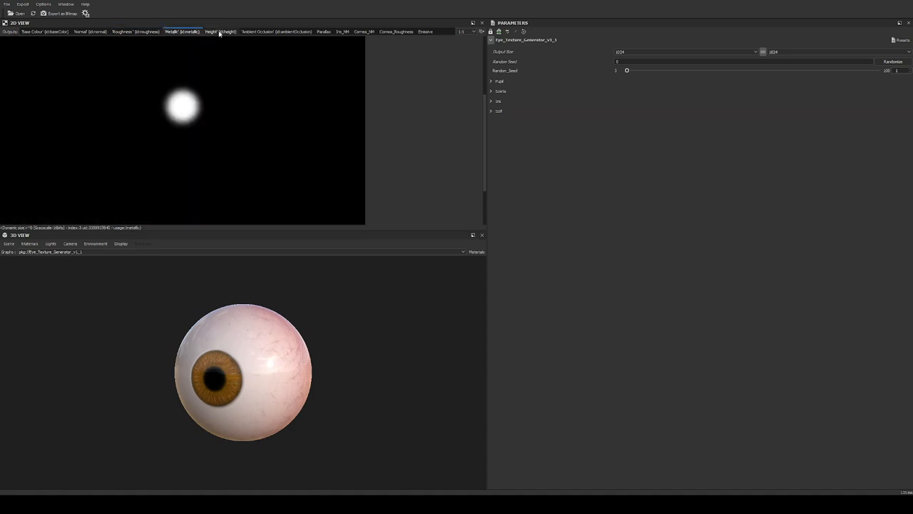
{"action": "left_click", "coordinate": [220, 32]}
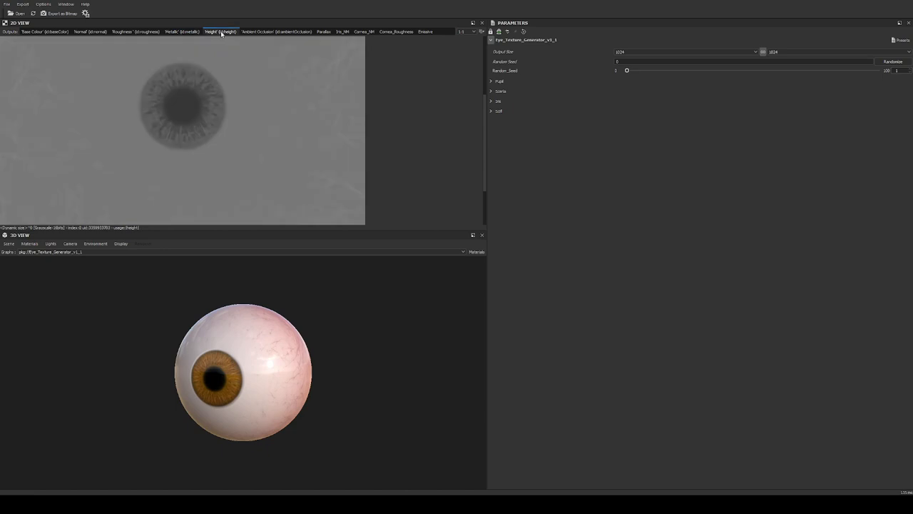
{"action": "mouse_move", "coordinate": [145, 115]}
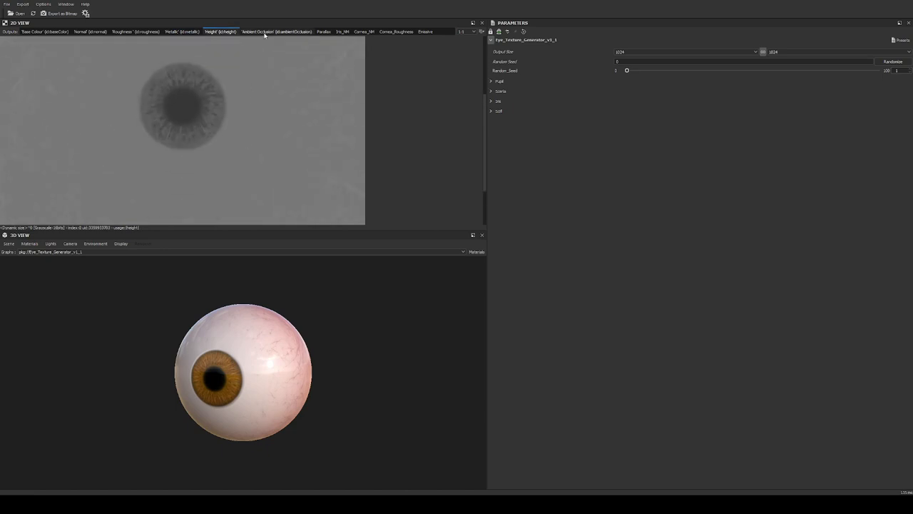
{"action": "left_click", "coordinate": [276, 32]}
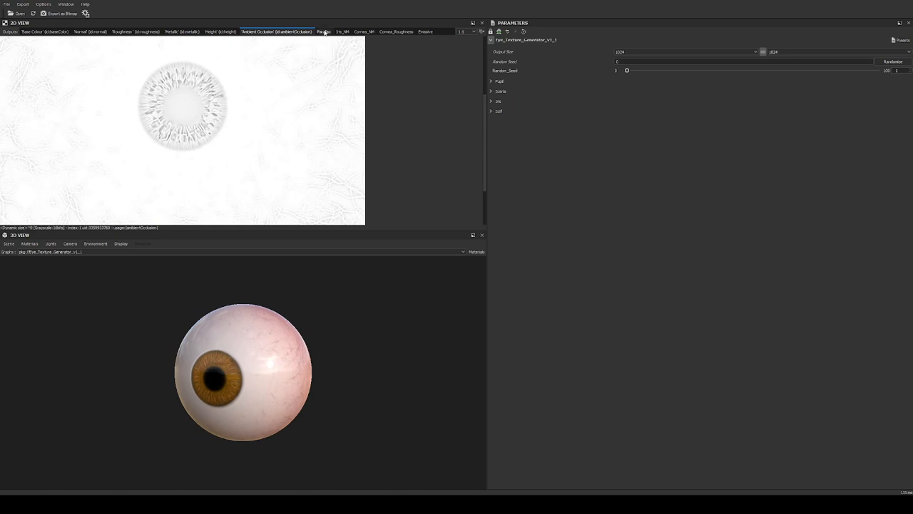
{"action": "left_click", "coordinate": [323, 32]}
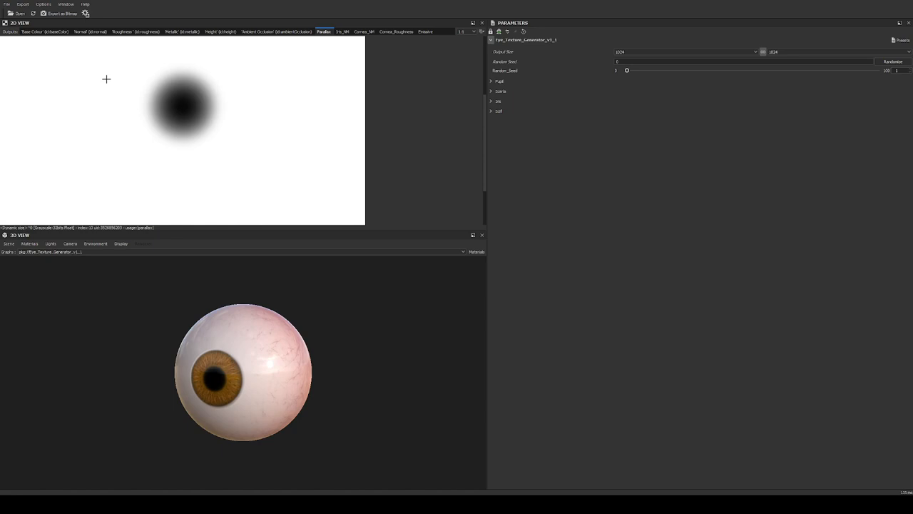
{"action": "mouse_move", "coordinate": [359, 233]}
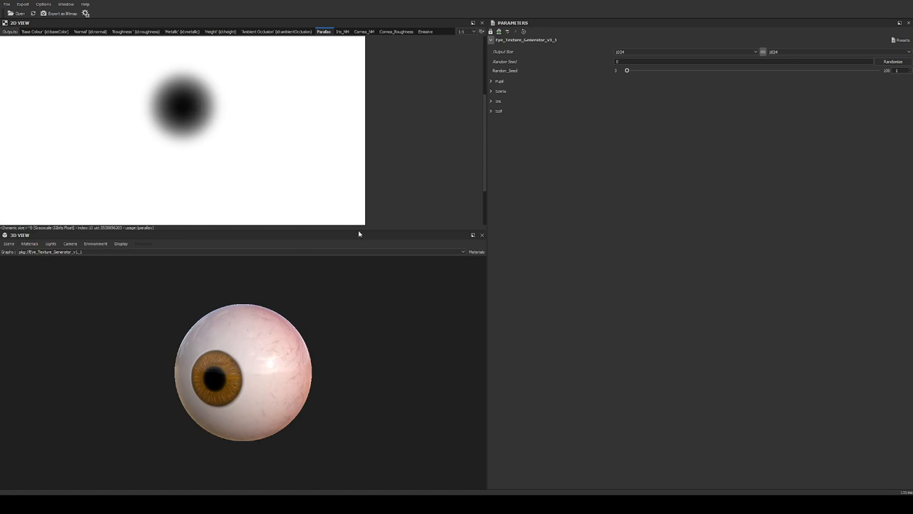
{"action": "mouse_move", "coordinate": [256, 113]}
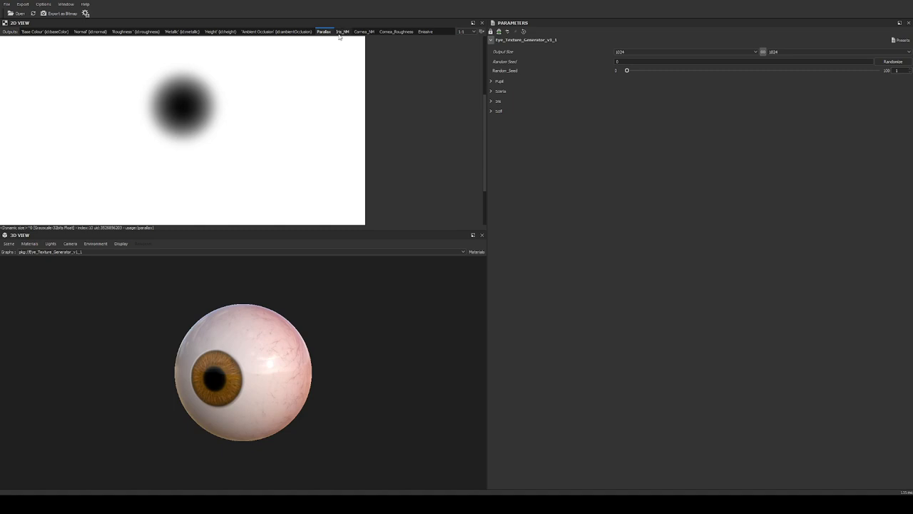
{"action": "mouse_move", "coordinate": [341, 35]}
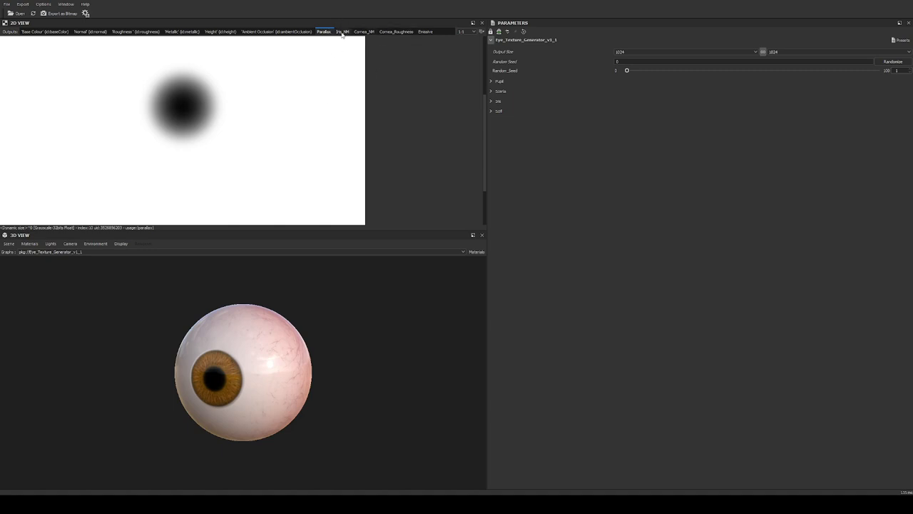
Glance at the iris normal map, return to parallax, then show the all-black emissive output.
{"action": "left_click", "coordinate": [343, 31]}
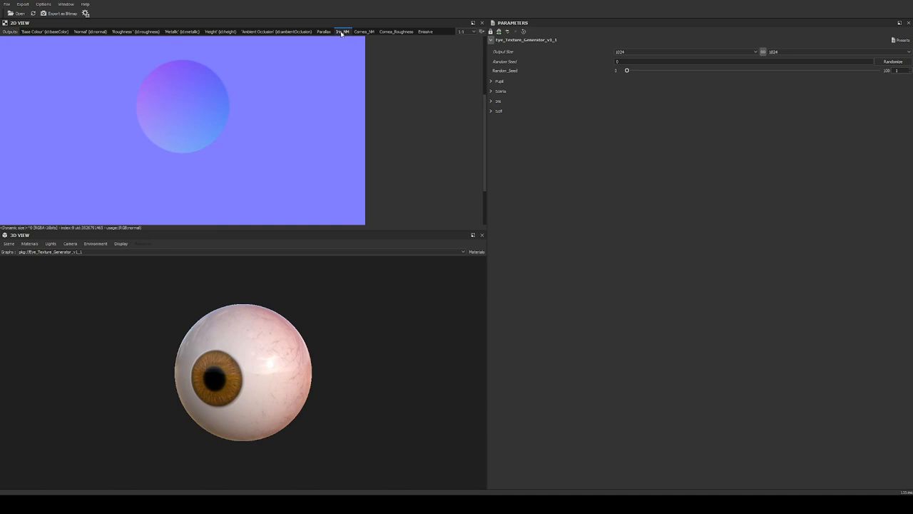
{"action": "left_click", "coordinate": [342, 31]}
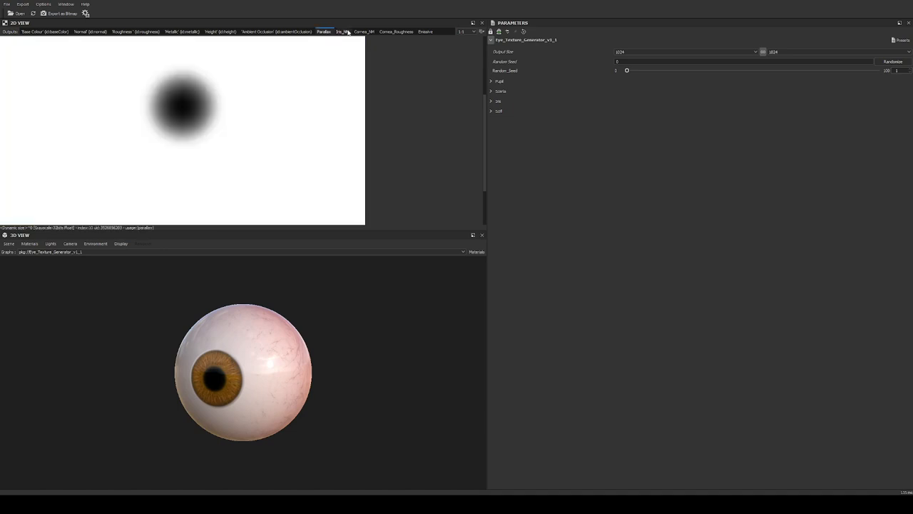
{"action": "left_click", "coordinate": [364, 31]}
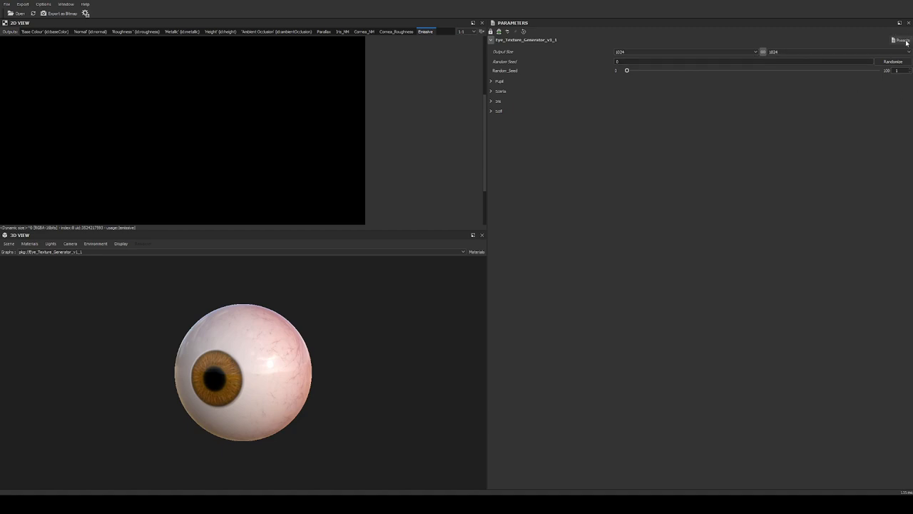
{"action": "mouse_move", "coordinate": [866, 161]}
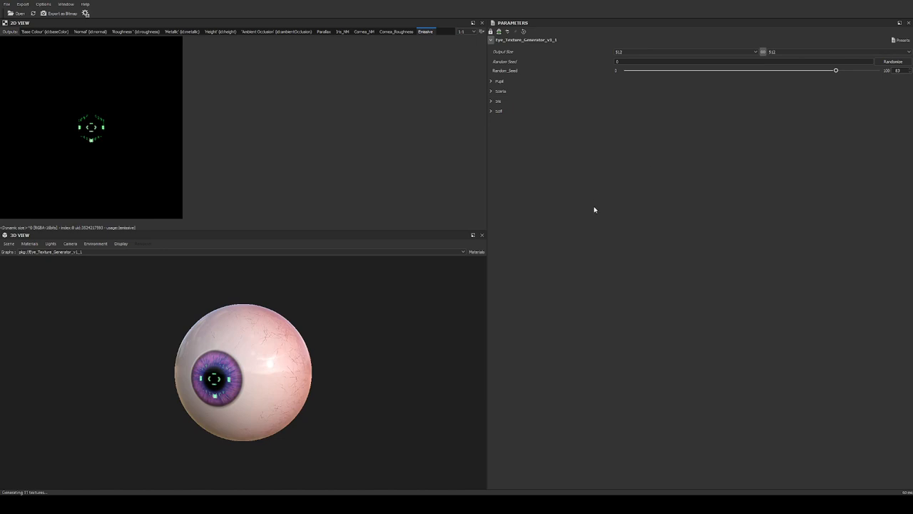
{"action": "mouse_move", "coordinate": [705, 76]}
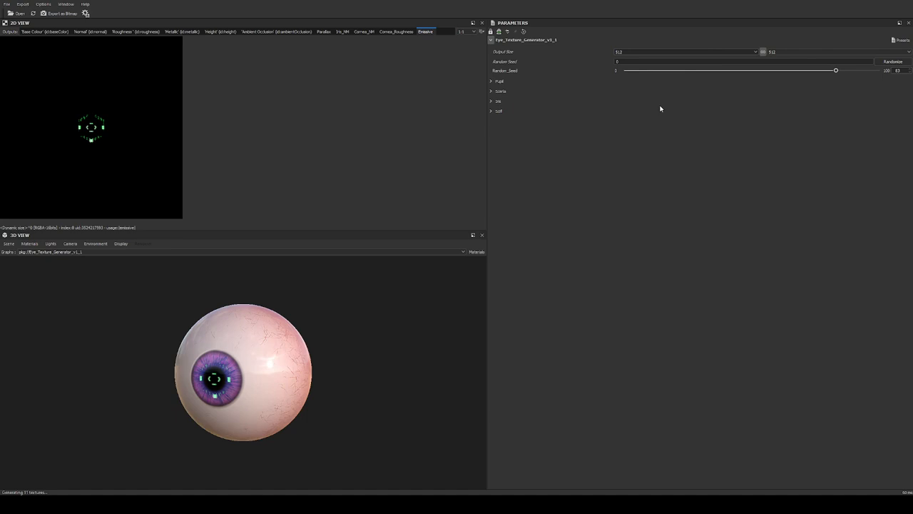
Raise the output size to 2048.
{"action": "left_click", "coordinate": [682, 51]}
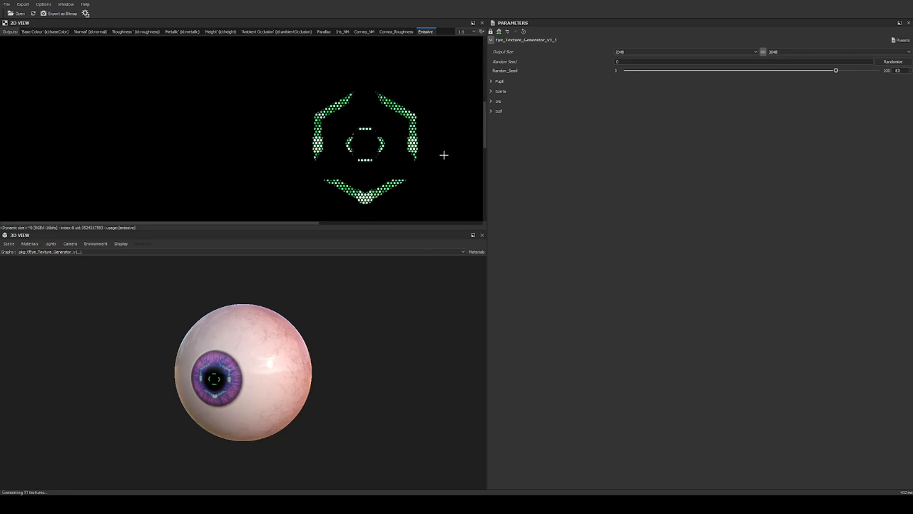
{"action": "mouse_move", "coordinate": [893, 176]}
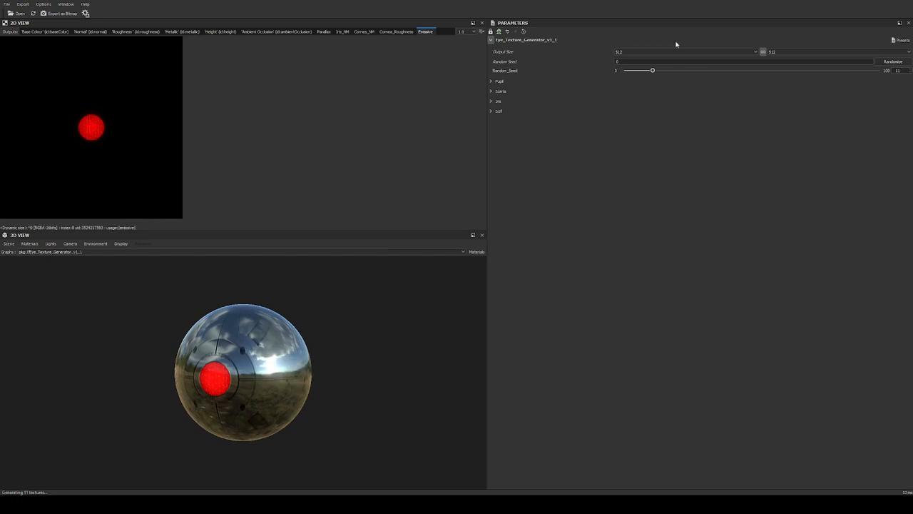
{"action": "mouse_move", "coordinate": [698, 112]}
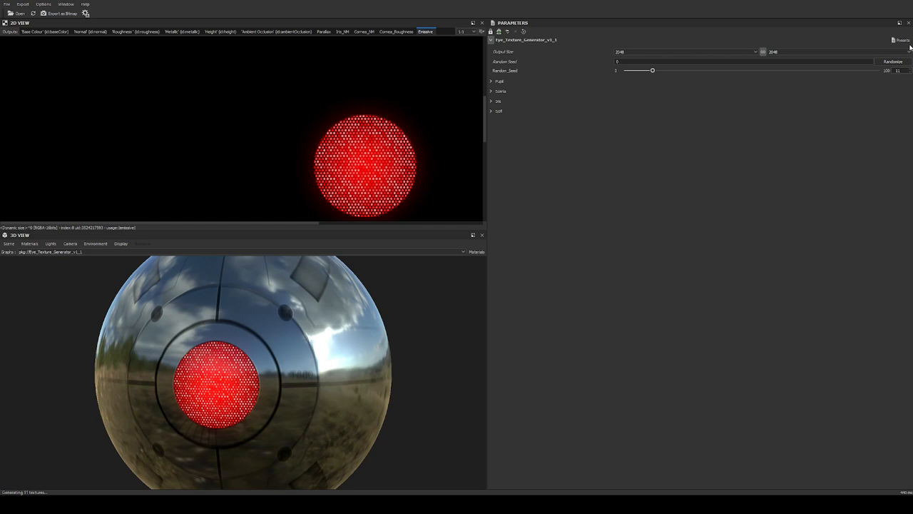
{"action": "mouse_move", "coordinate": [851, 82]}
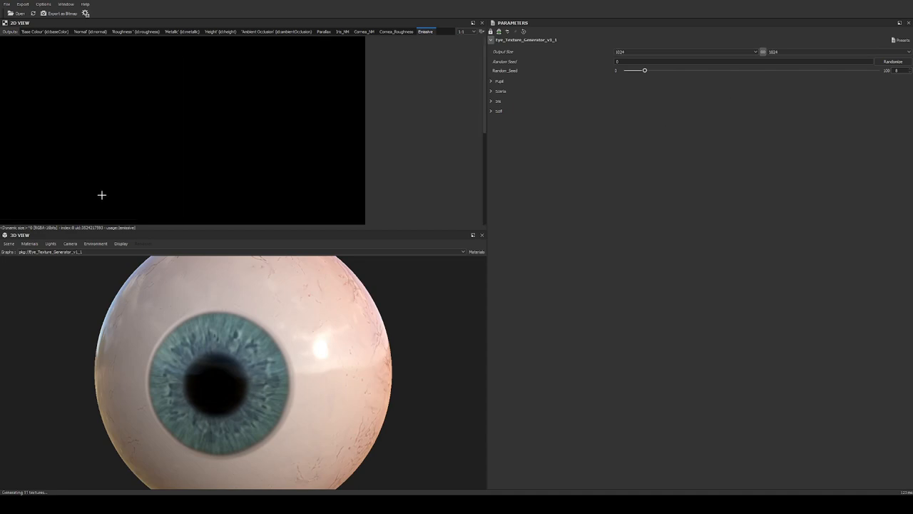
{"action": "mouse_move", "coordinate": [492, 82]}
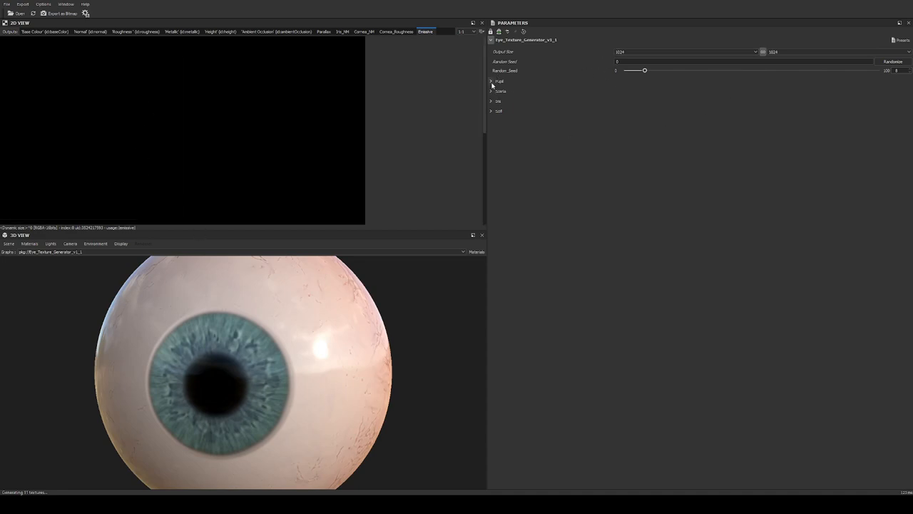
Show the base colour texture and reroll the random seed five times for new veins.
{"action": "left_click", "coordinate": [44, 31]}
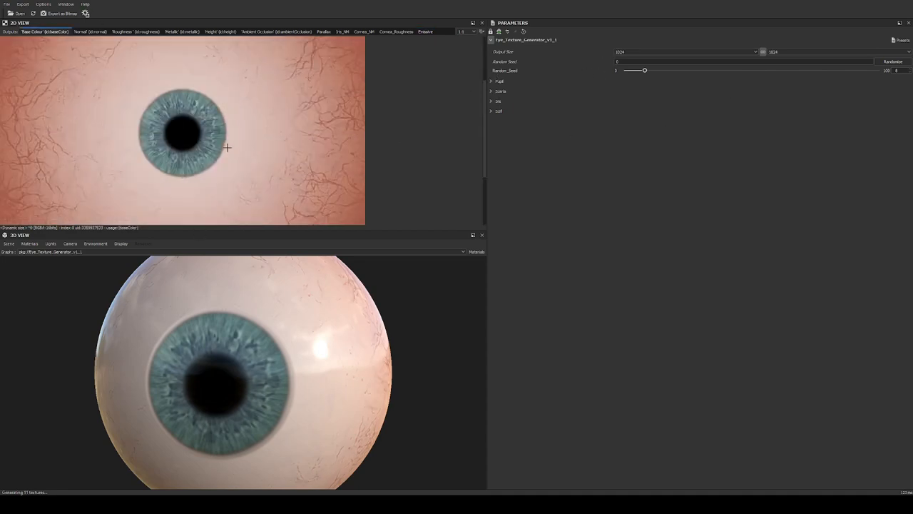
{"action": "left_click", "coordinate": [893, 61]}
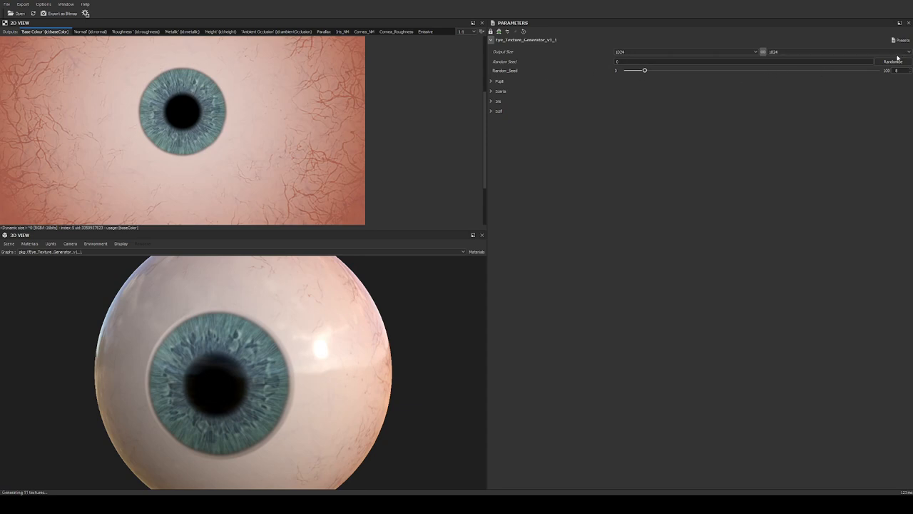
{"action": "left_click", "coordinate": [893, 62]}
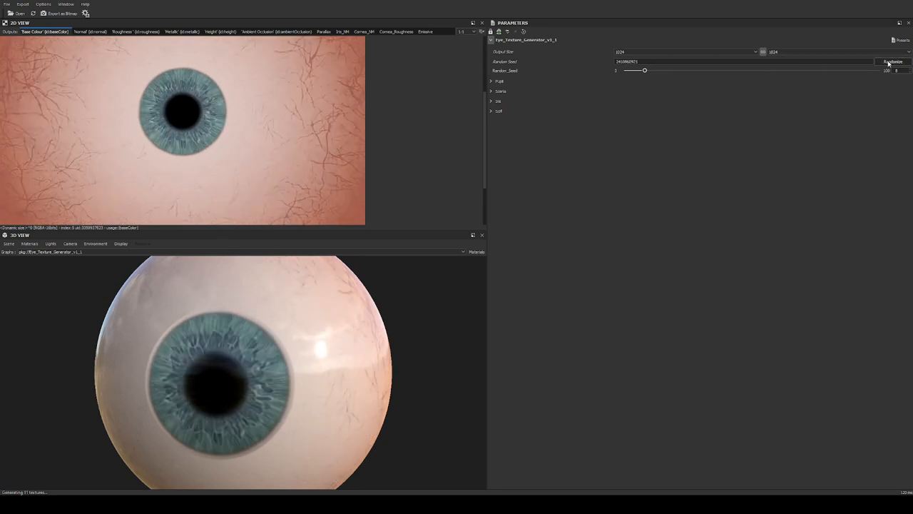
{"action": "left_click", "coordinate": [892, 61]}
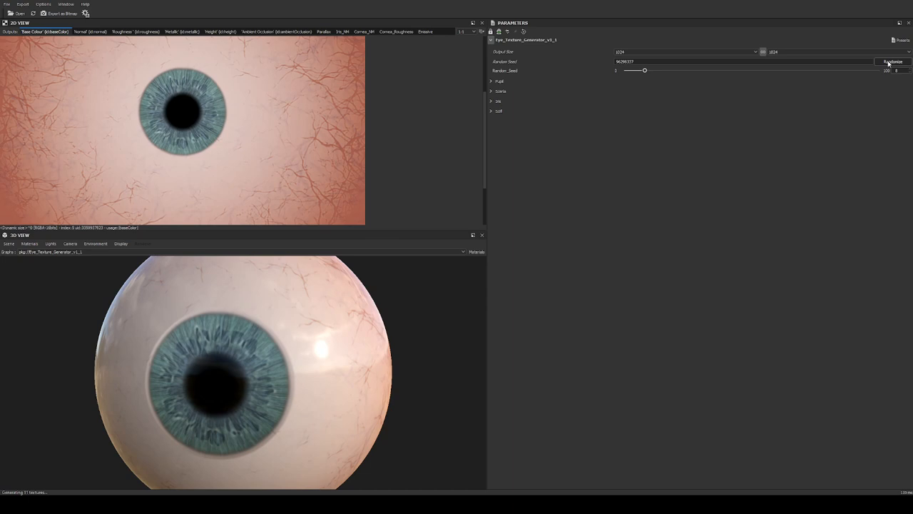
{"action": "left_click", "coordinate": [892, 61]}
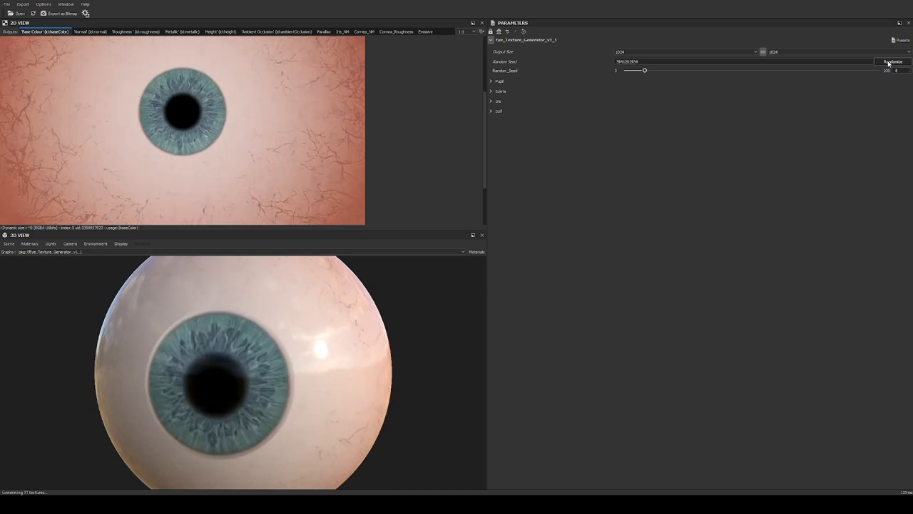
{"action": "left_click", "coordinate": [892, 61]}
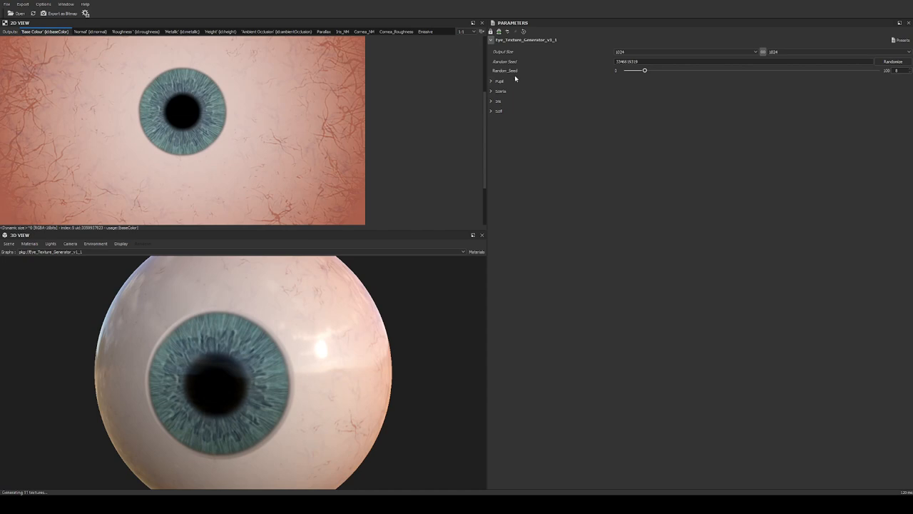
{"action": "mouse_move", "coordinate": [692, 79]}
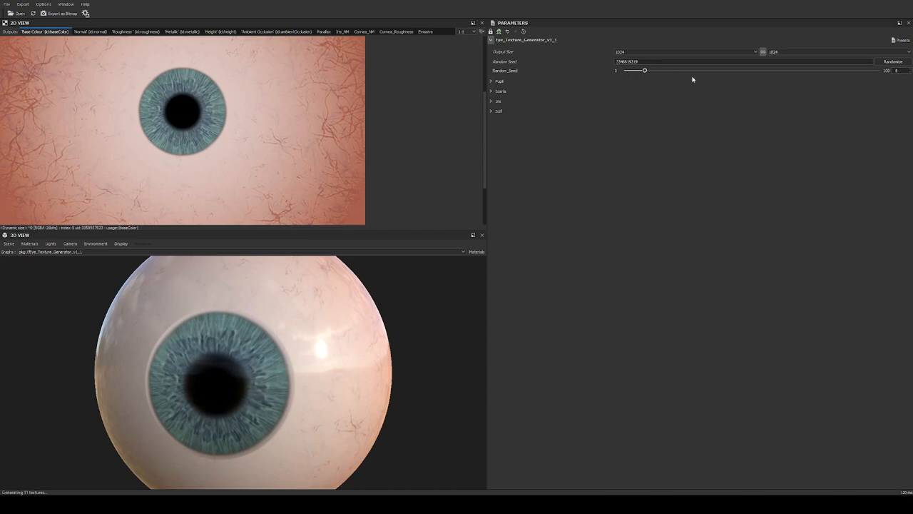
{"action": "mouse_move", "coordinate": [845, 72]}
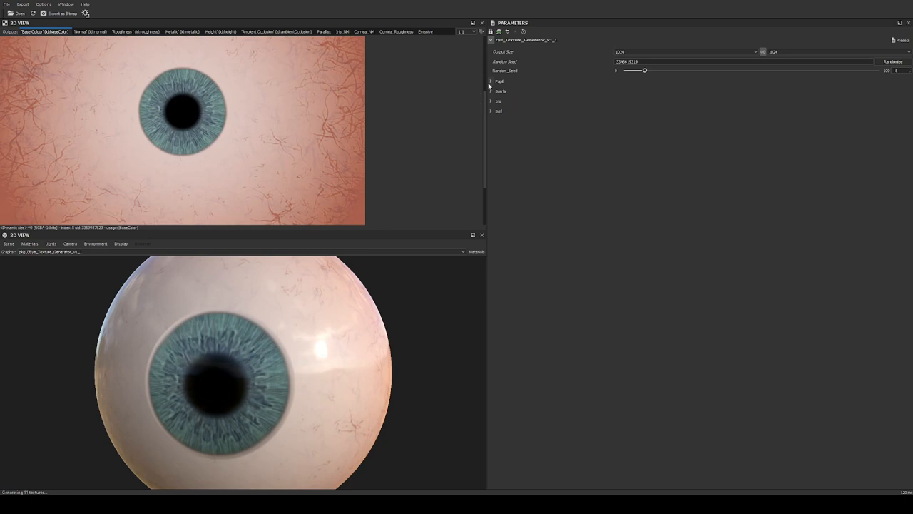
Stretch the pupil into a slit and widen it, then reset width and height to 100.
{"action": "left_click", "coordinate": [492, 81]}
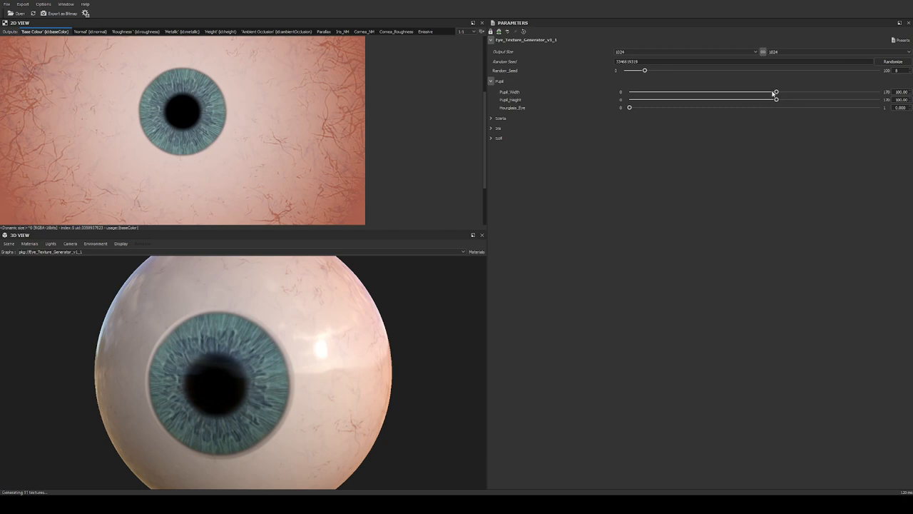
{"action": "left_click_drag", "start_coordinate": [775, 91], "coordinate": [697, 92]}
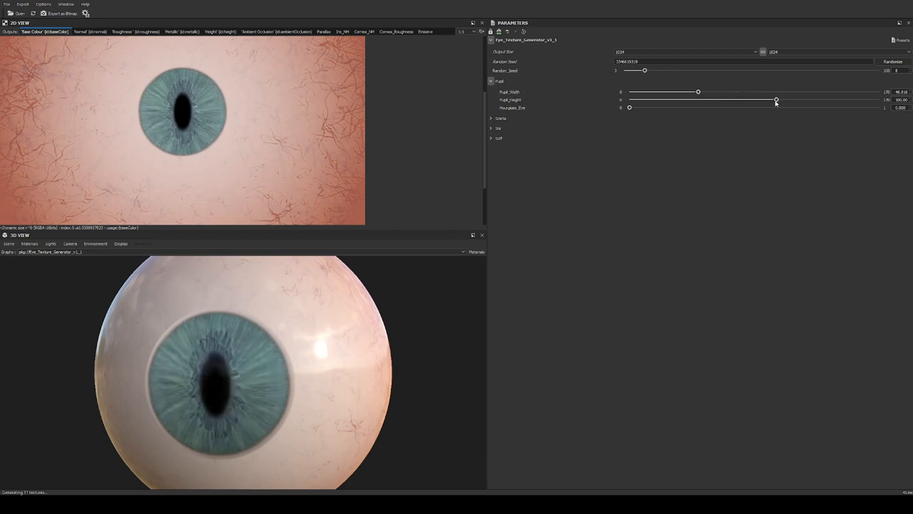
{"action": "left_click_drag", "start_coordinate": [777, 99], "coordinate": [823, 100]}
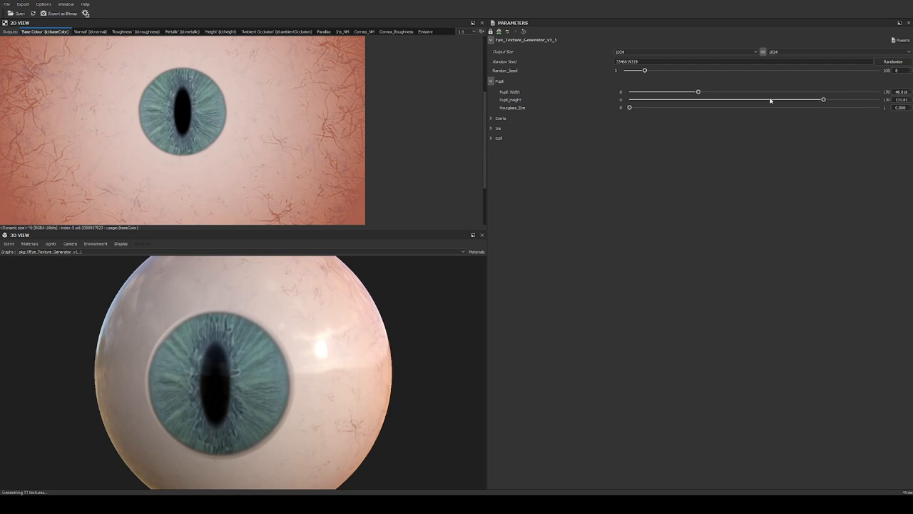
{"action": "left_click_drag", "start_coordinate": [698, 92], "coordinate": [731, 92]}
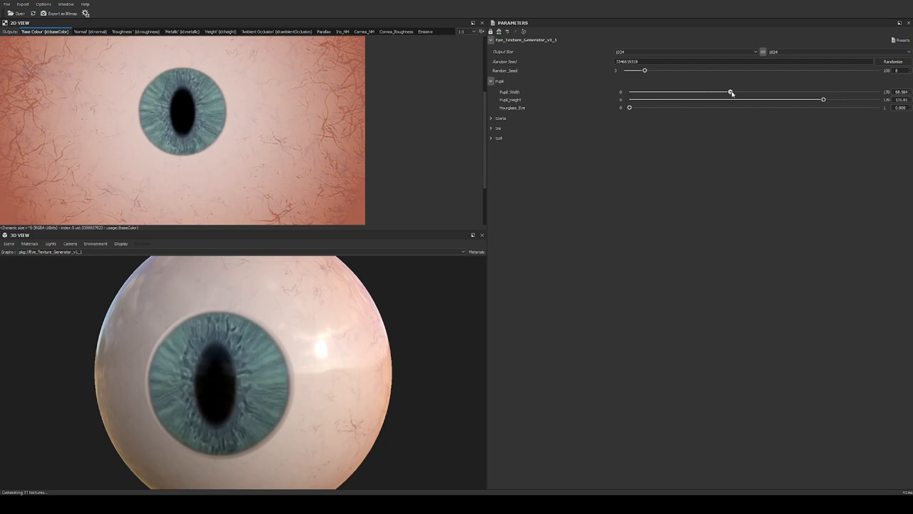
{"action": "left_click_drag", "start_coordinate": [731, 92], "coordinate": [823, 93]}
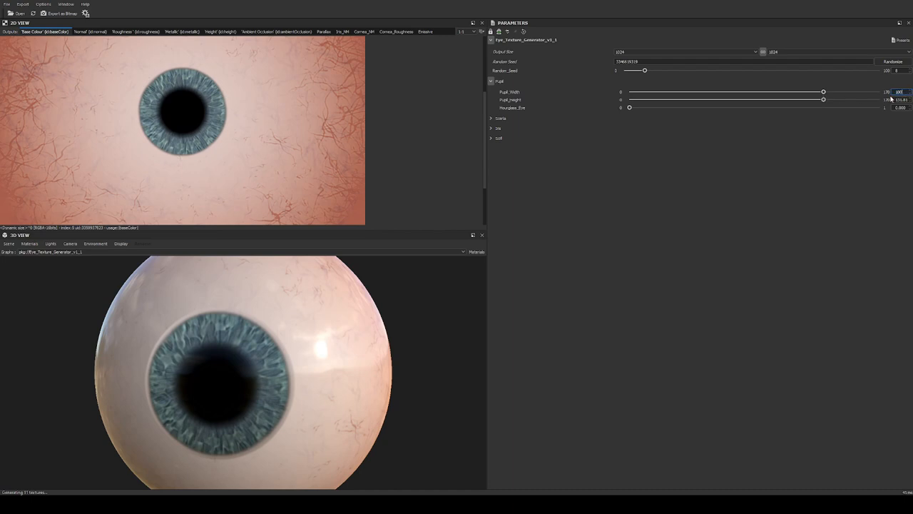
{"action": "left_click_drag", "start_coordinate": [824, 92], "coordinate": [777, 92]}
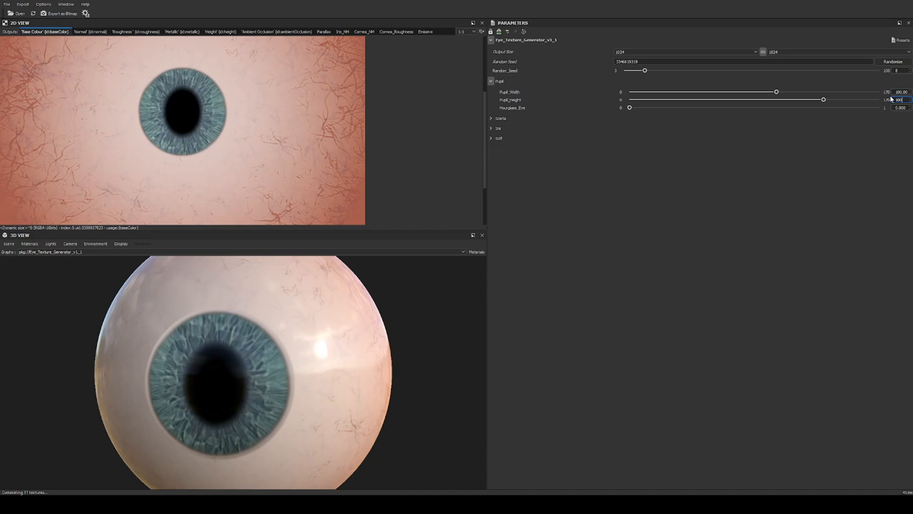
{"action": "left_click_drag", "start_coordinate": [823, 99], "coordinate": [775, 99]}
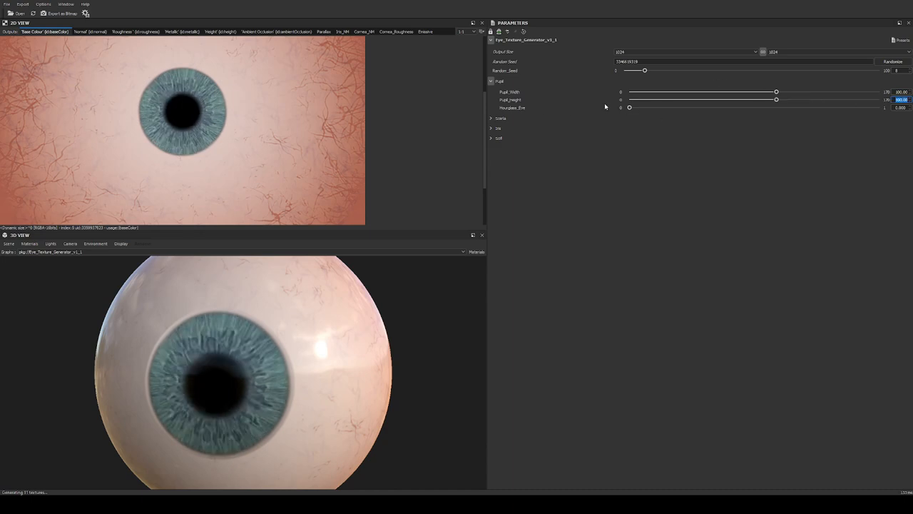
Pinch the pupil into a maximum hourglass, return it to round, and expand the Sclera group.
{"action": "left_click_drag", "start_coordinate": [629, 107], "coordinate": [778, 107]}
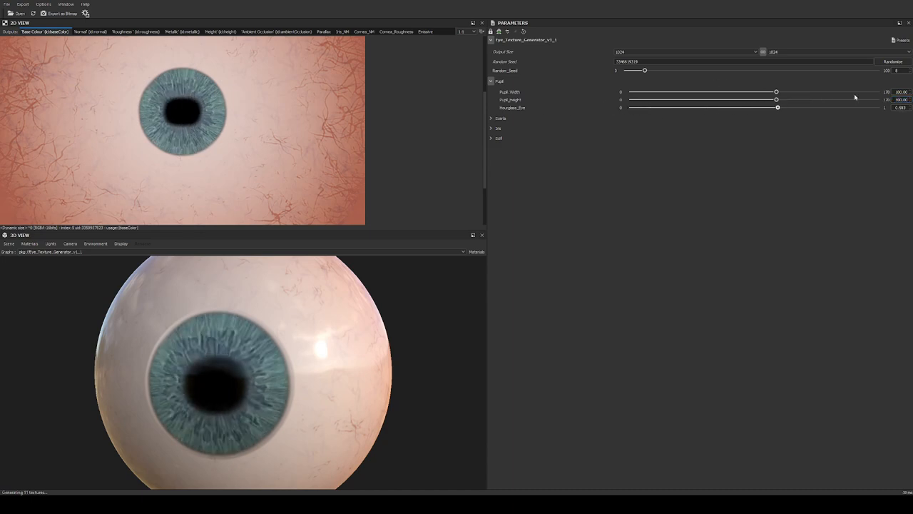
{"action": "left_click_drag", "start_coordinate": [778, 107], "coordinate": [878, 107]}
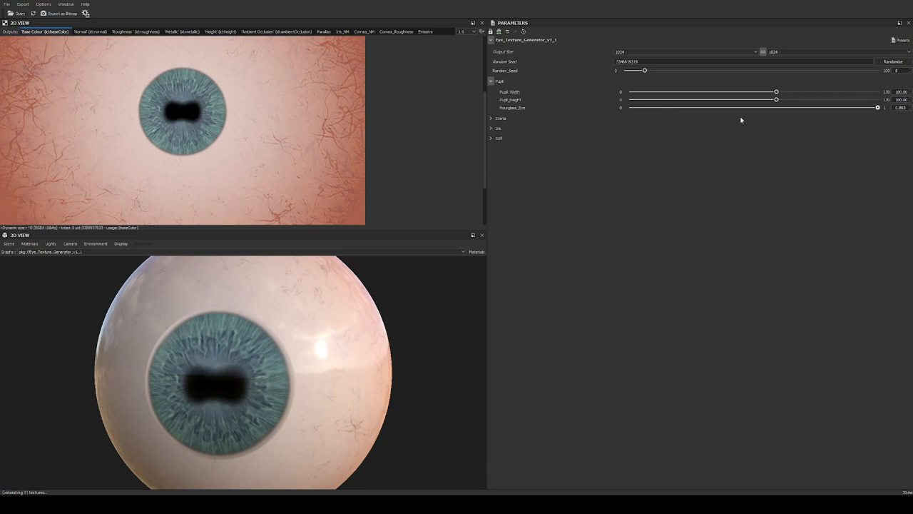
{"action": "left_click_drag", "start_coordinate": [878, 107], "coordinate": [629, 108]}
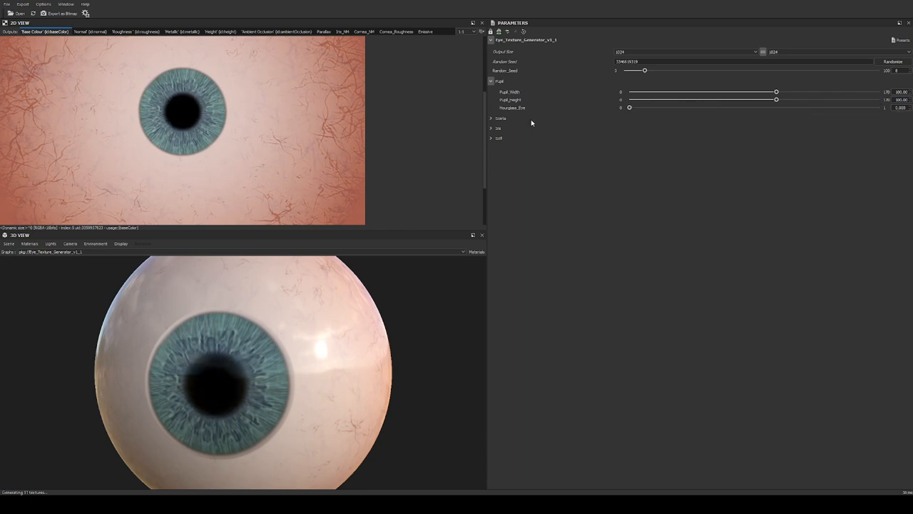
{"action": "mouse_move", "coordinate": [516, 127]}
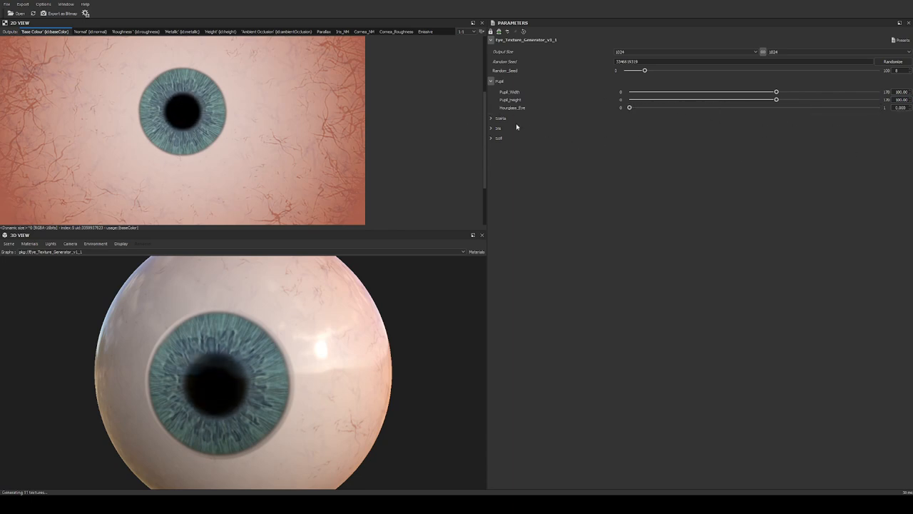
{"action": "left_click", "coordinate": [492, 118]}
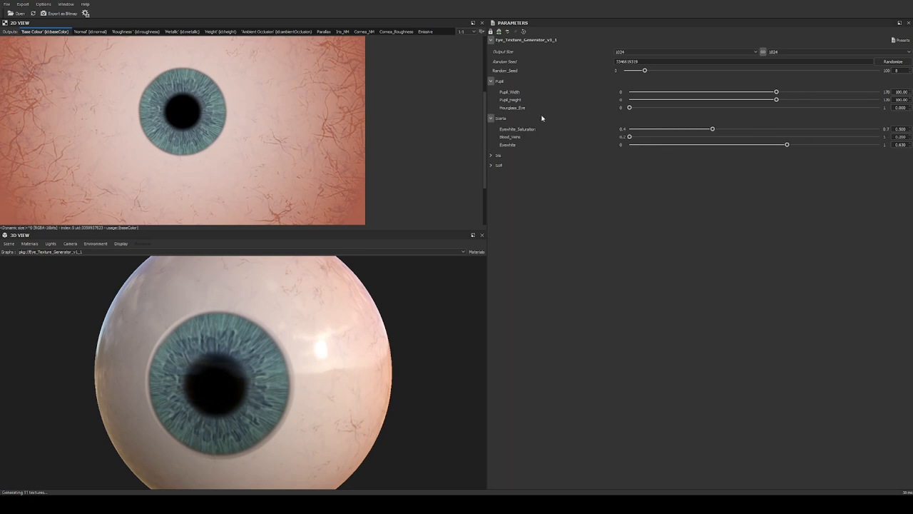
{"action": "mouse_move", "coordinate": [268, 99]}
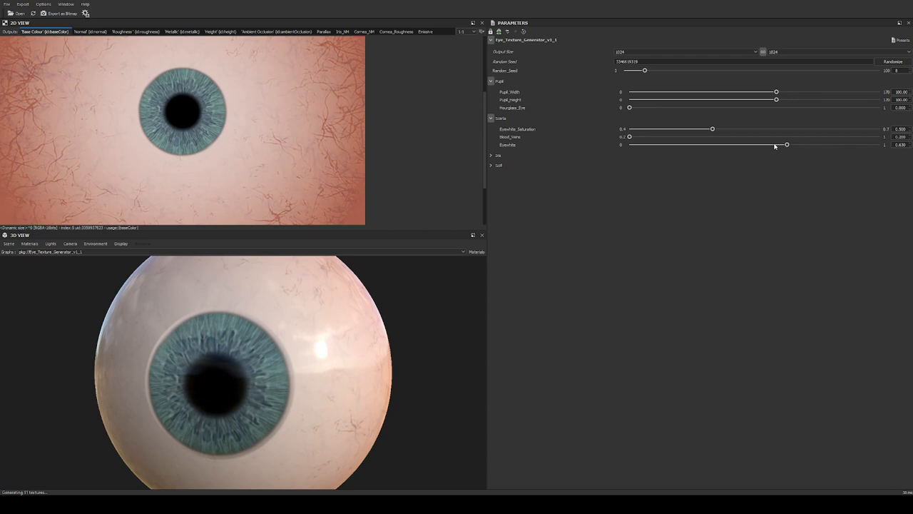
{"action": "mouse_move", "coordinate": [698, 130]}
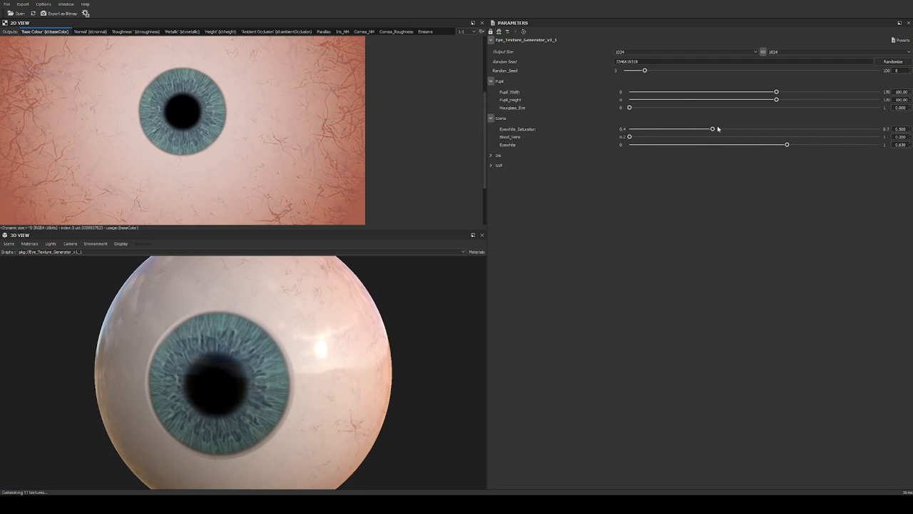
Test eyewhite saturation, settling near 0.496, and max then reset blood veins to 0.200.
{"action": "left_click_drag", "start_coordinate": [712, 129], "coordinate": [817, 128]}
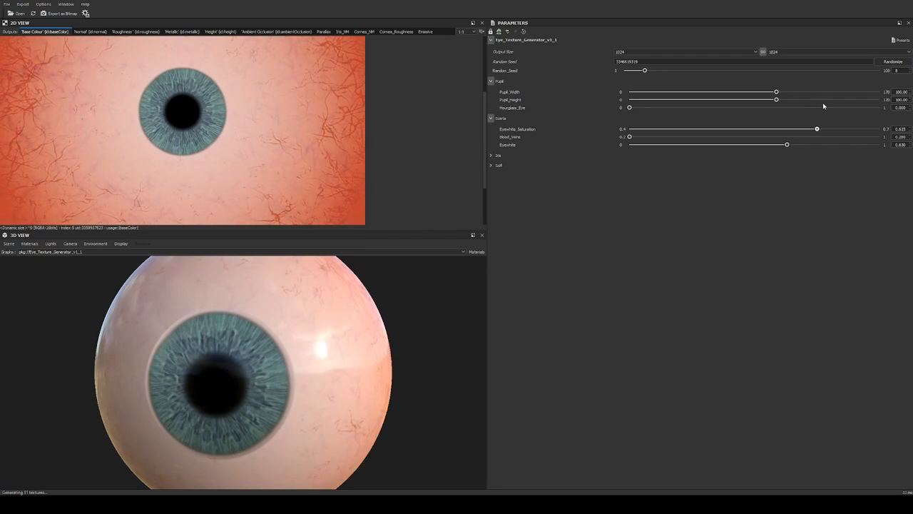
{"action": "left_click_drag", "start_coordinate": [817, 129], "coordinate": [836, 129]}
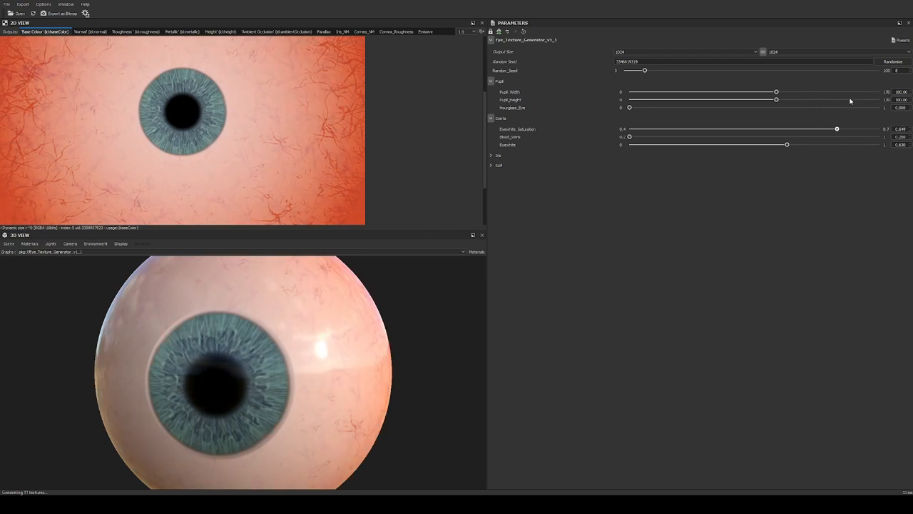
{"action": "left_click_drag", "start_coordinate": [837, 130], "coordinate": [655, 129]}
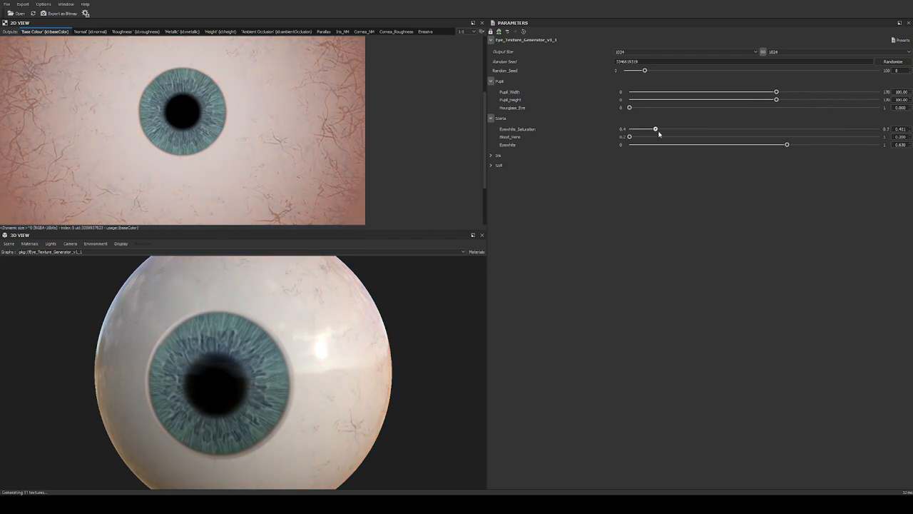
{"action": "left_click_drag", "start_coordinate": [655, 128], "coordinate": [679, 128]}
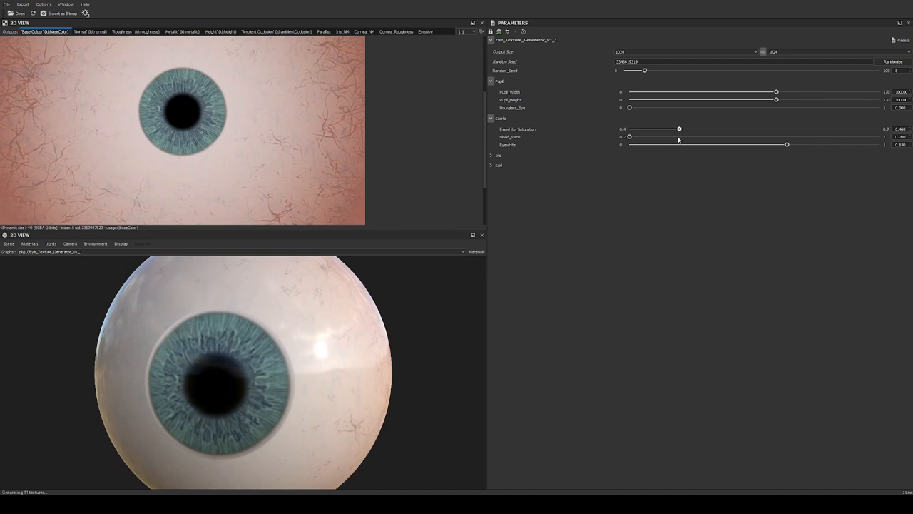
{"action": "left_click_drag", "start_coordinate": [630, 137], "coordinate": [642, 137]}
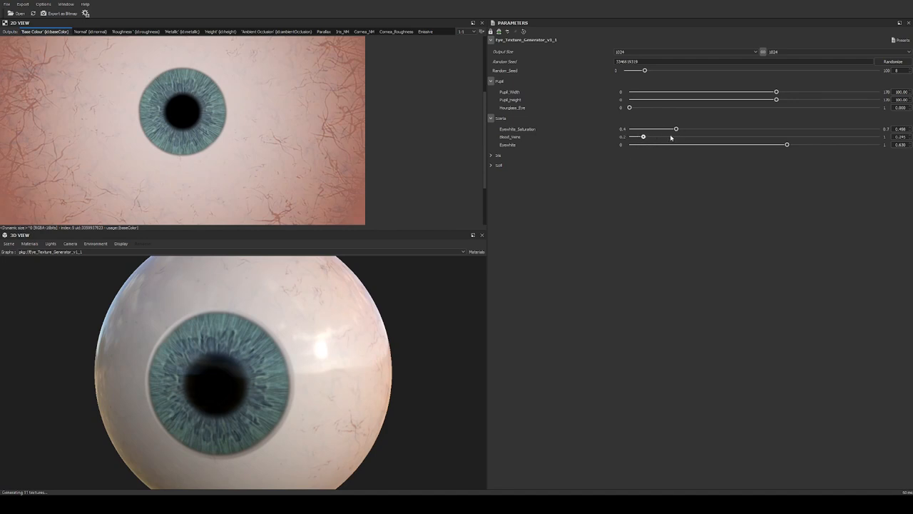
{"action": "left_click_drag", "start_coordinate": [642, 137], "coordinate": [879, 136]}
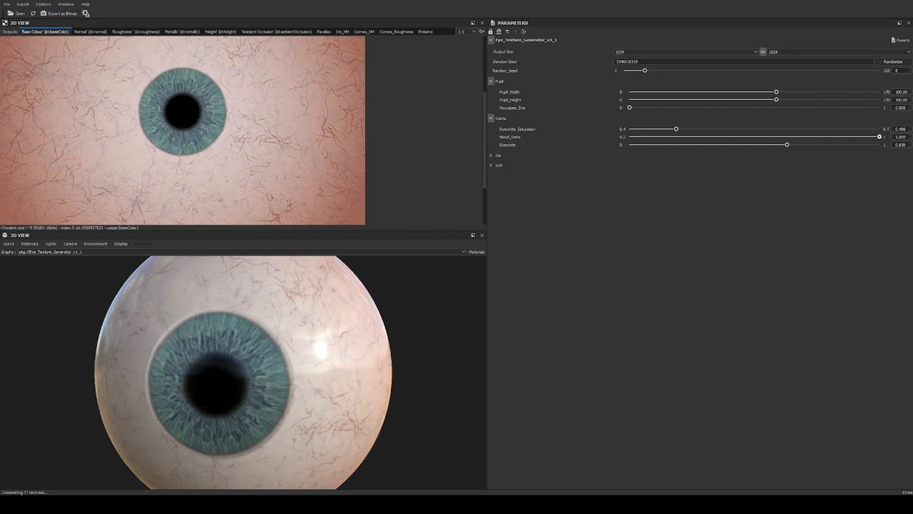
{"action": "left_click_drag", "start_coordinate": [881, 136], "coordinate": [629, 136]}
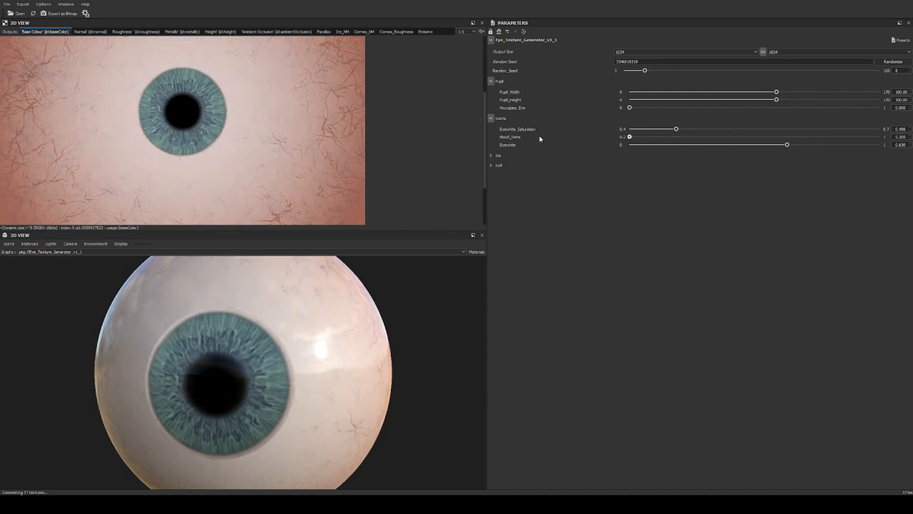
Sweep eyewhite brightness from dark to bright and settle it around 0.73.
{"action": "left_click_drag", "start_coordinate": [788, 144], "coordinate": [749, 144]}
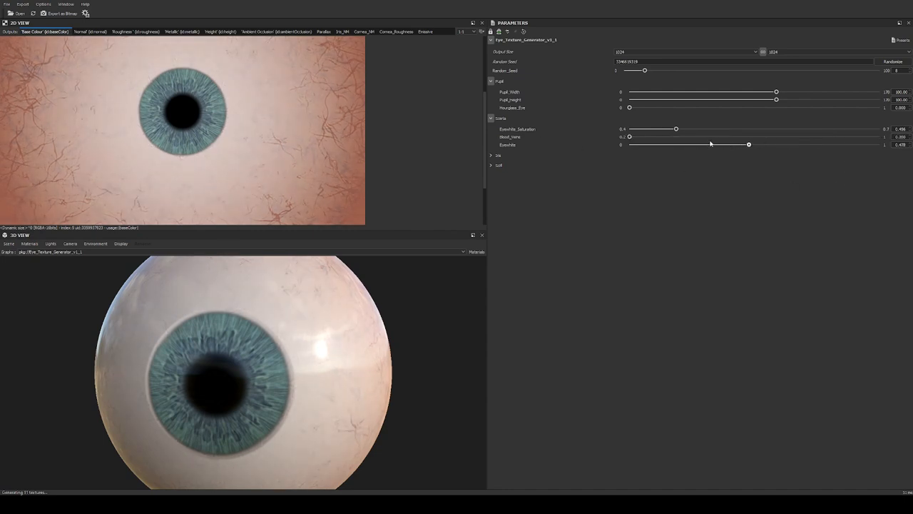
{"action": "left_click_drag", "start_coordinate": [749, 144], "coordinate": [851, 144]}
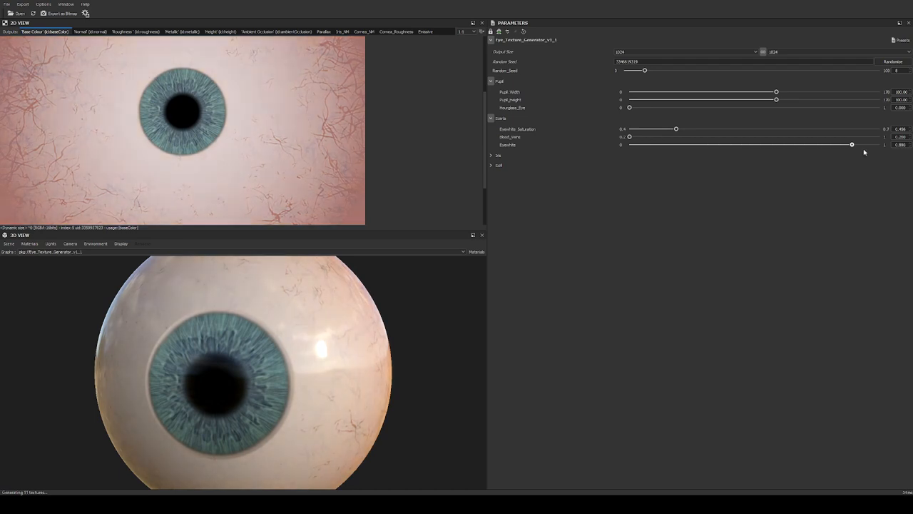
{"action": "left_click_drag", "start_coordinate": [852, 145], "coordinate": [807, 145]}
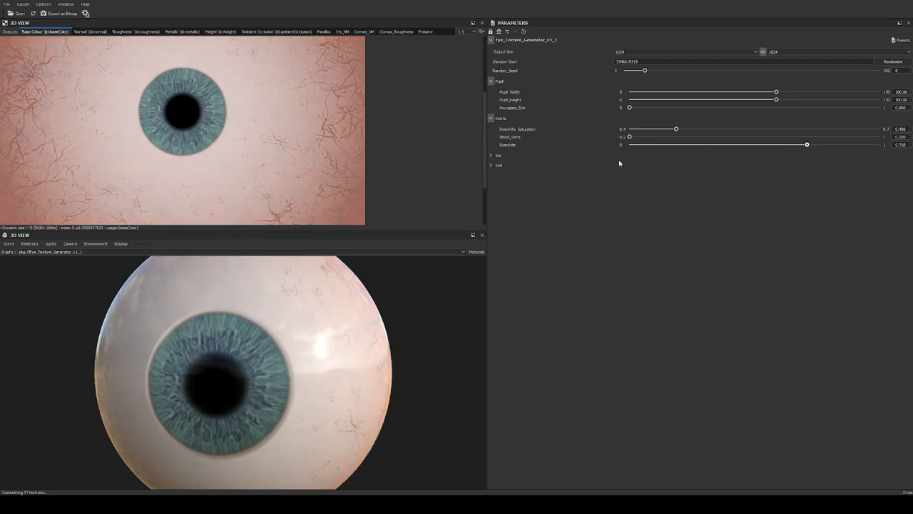
{"action": "left_click_drag", "start_coordinate": [807, 144], "coordinate": [629, 144]}
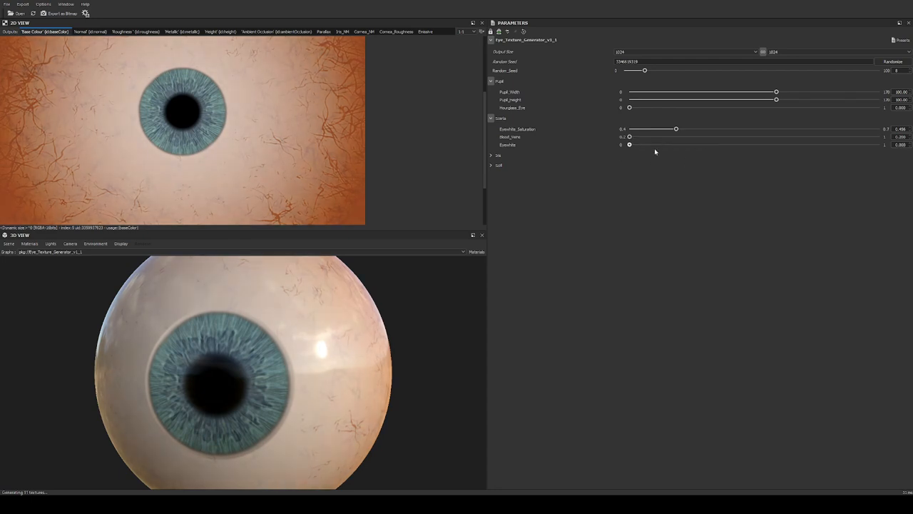
{"action": "left_click_drag", "start_coordinate": [629, 145], "coordinate": [672, 144]}
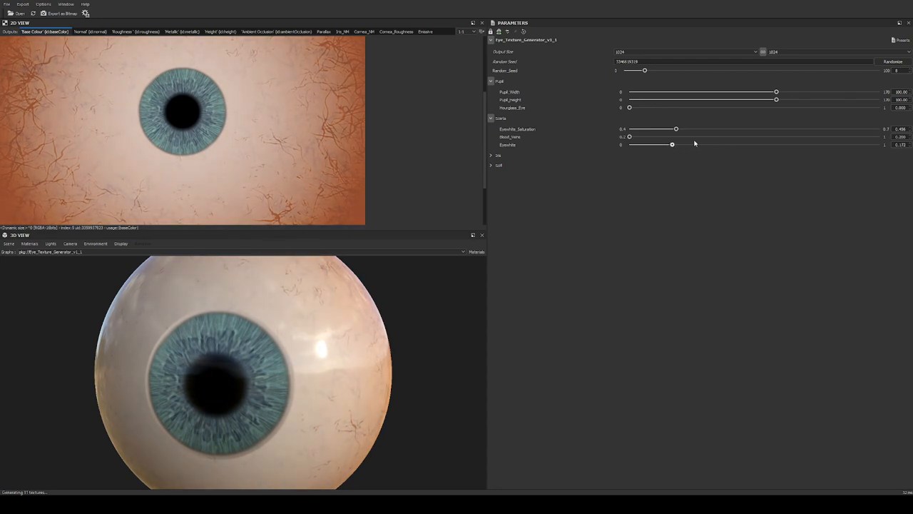
{"action": "left_click_drag", "start_coordinate": [672, 145], "coordinate": [811, 145]}
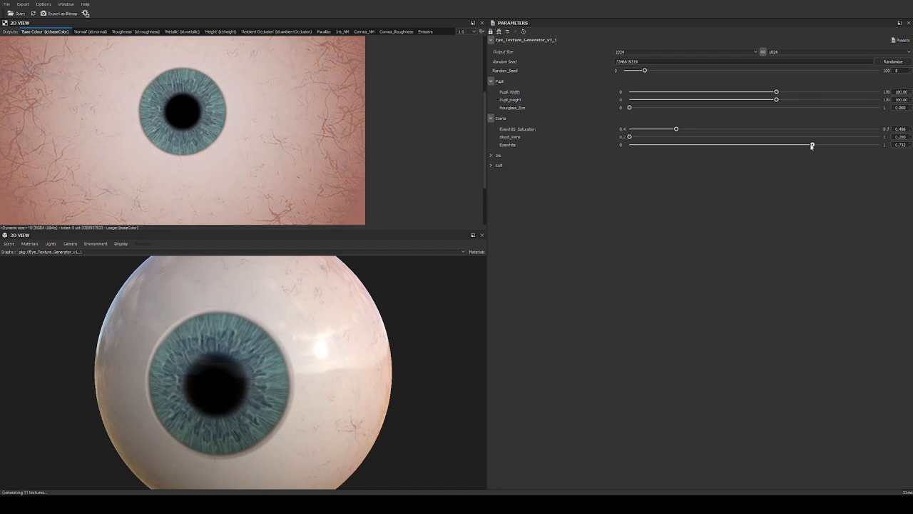
{"action": "left_click", "coordinate": [492, 155]}
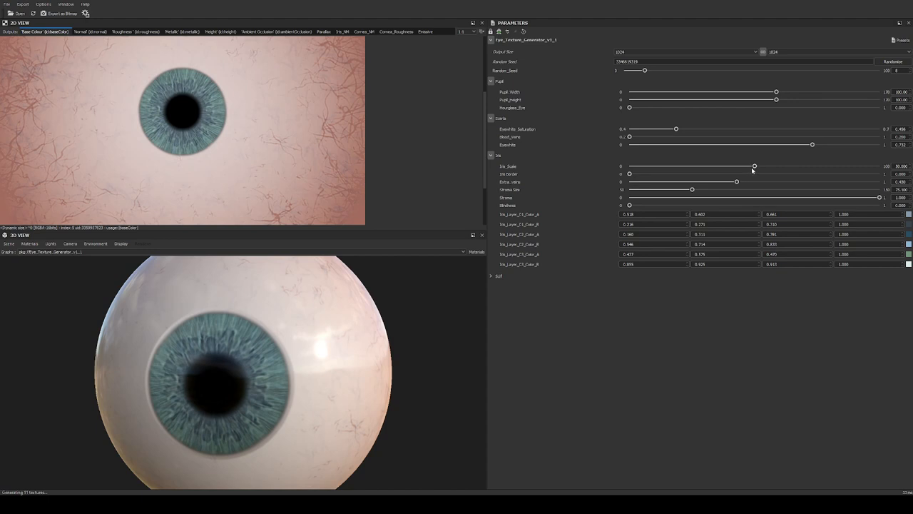
{"action": "mouse_move", "coordinate": [755, 169]}
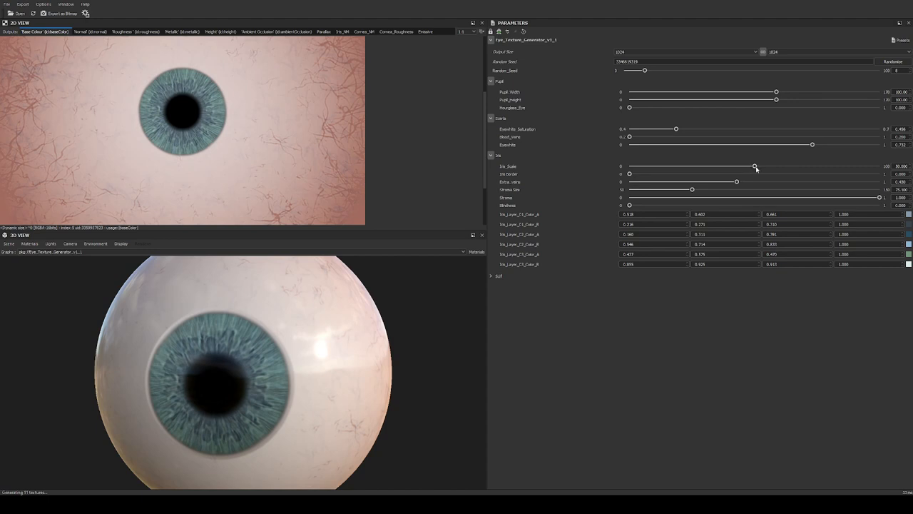
Test iris size and a dark iris border, then set extra veins to about 0.65.
{"action": "left_click_drag", "start_coordinate": [754, 166], "coordinate": [807, 166]}
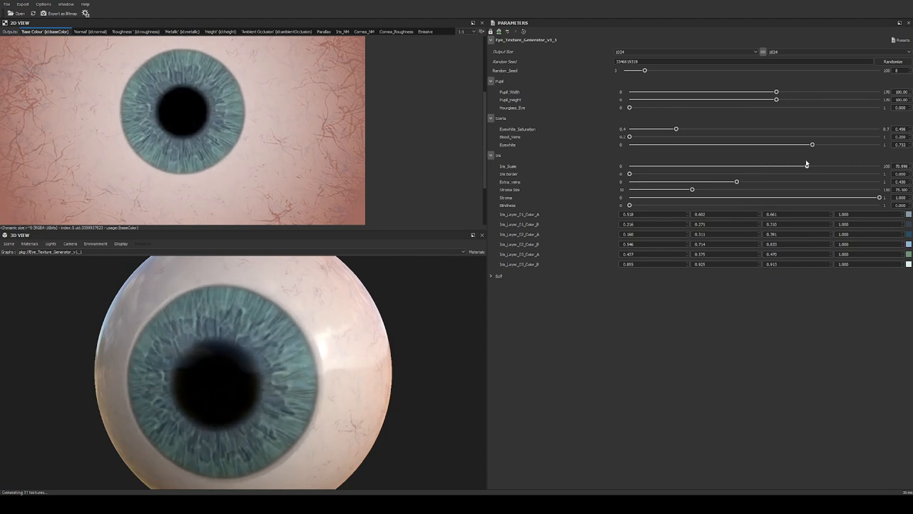
{"action": "left_click_drag", "start_coordinate": [812, 166], "coordinate": [720, 166]}
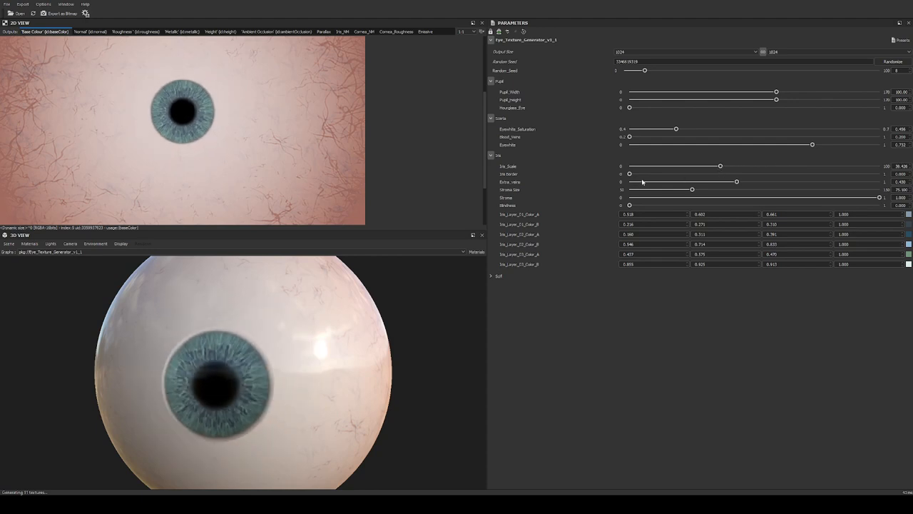
{"action": "left_click_drag", "start_coordinate": [630, 173], "coordinate": [811, 173]}
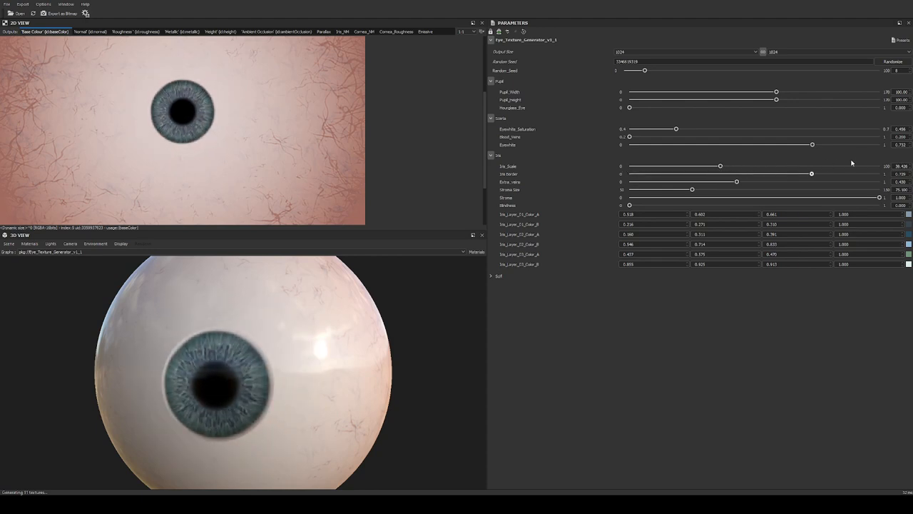
{"action": "left_click_drag", "start_coordinate": [810, 173], "coordinate": [630, 174]}
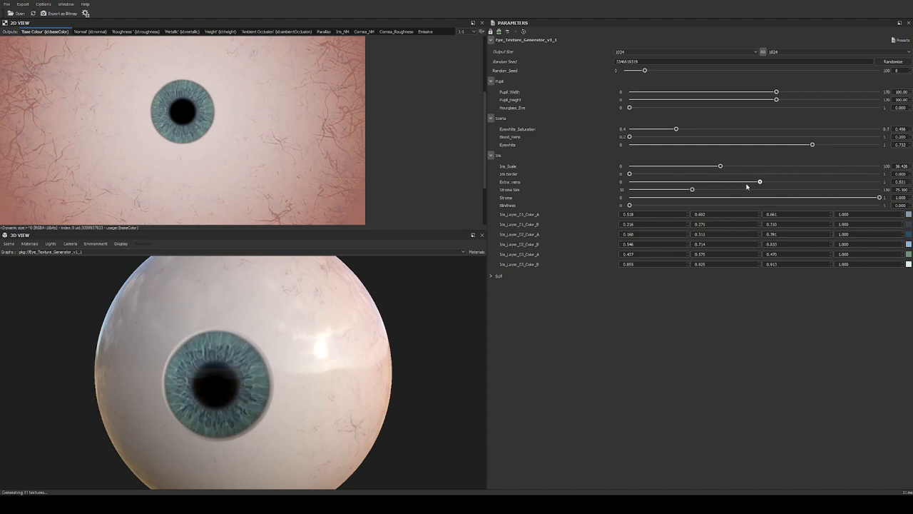
{"action": "left_click_drag", "start_coordinate": [760, 182], "coordinate": [833, 182]}
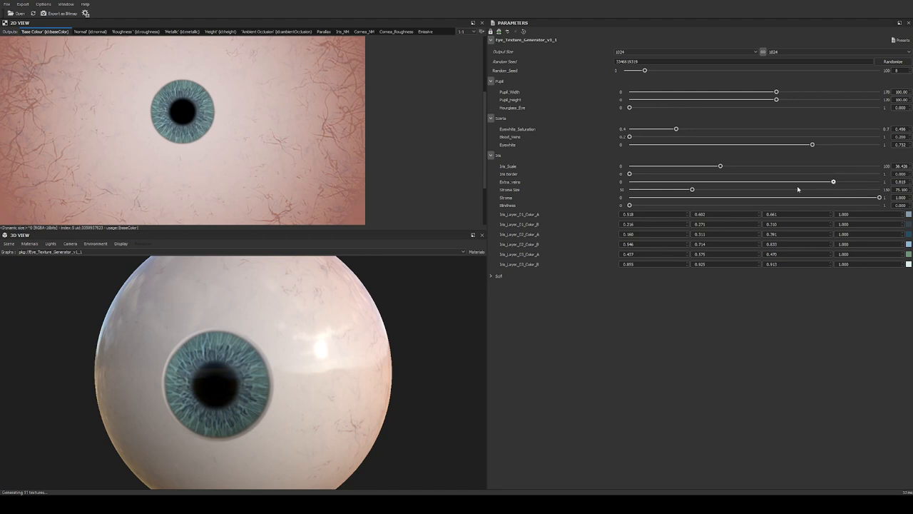
{"action": "left_click_drag", "start_coordinate": [834, 181], "coordinate": [791, 181]}
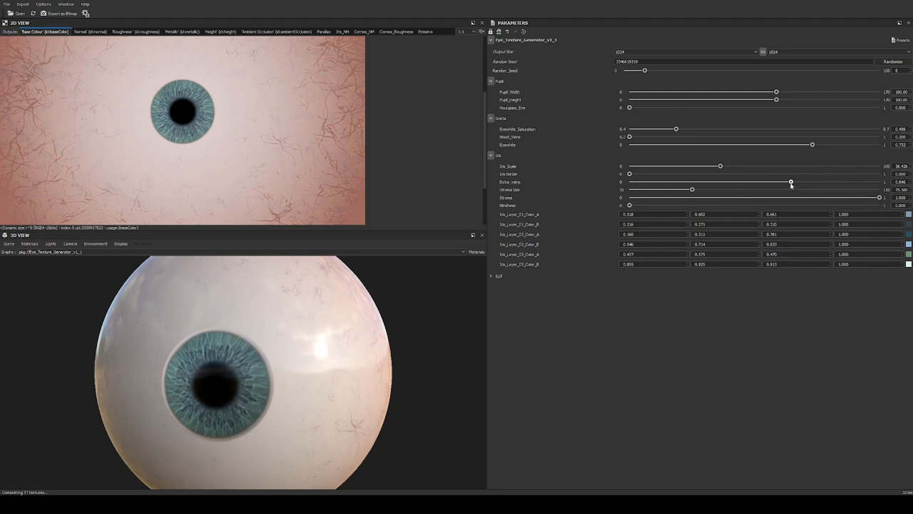
Set stroma size to about 82.6 and test lower stroma strength before restoring full.
{"action": "left_click_drag", "start_coordinate": [791, 190], "coordinate": [692, 190]}
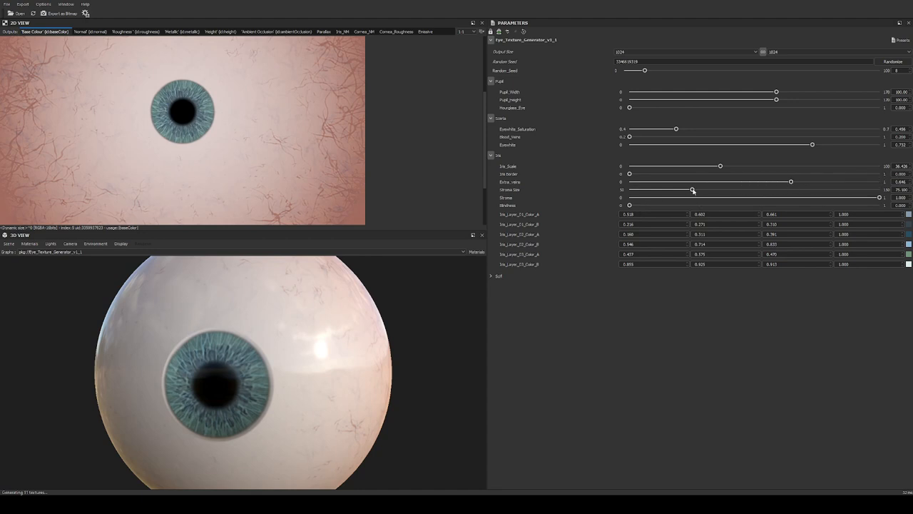
{"action": "left_click_drag", "start_coordinate": [692, 190], "coordinate": [740, 190]}
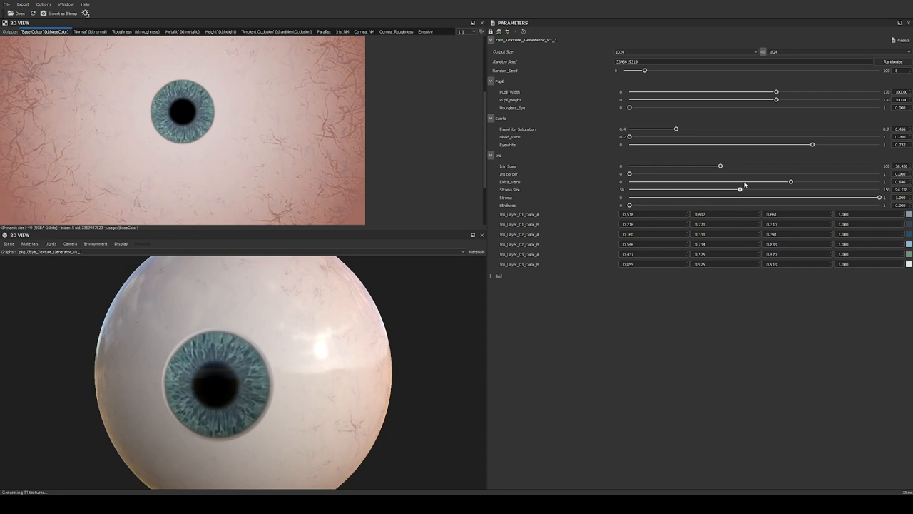
{"action": "left_click_drag", "start_coordinate": [740, 190], "coordinate": [701, 190]}
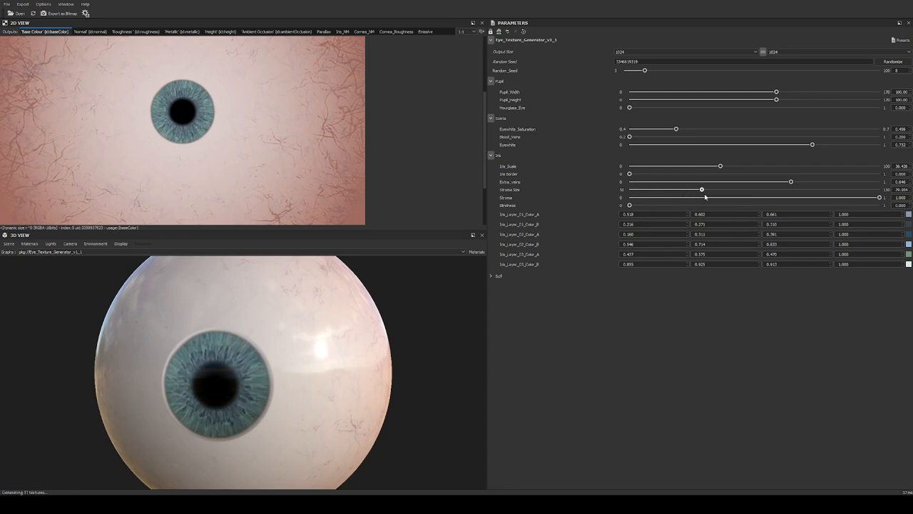
{"action": "left_click_drag", "start_coordinate": [701, 189], "coordinate": [710, 189]}
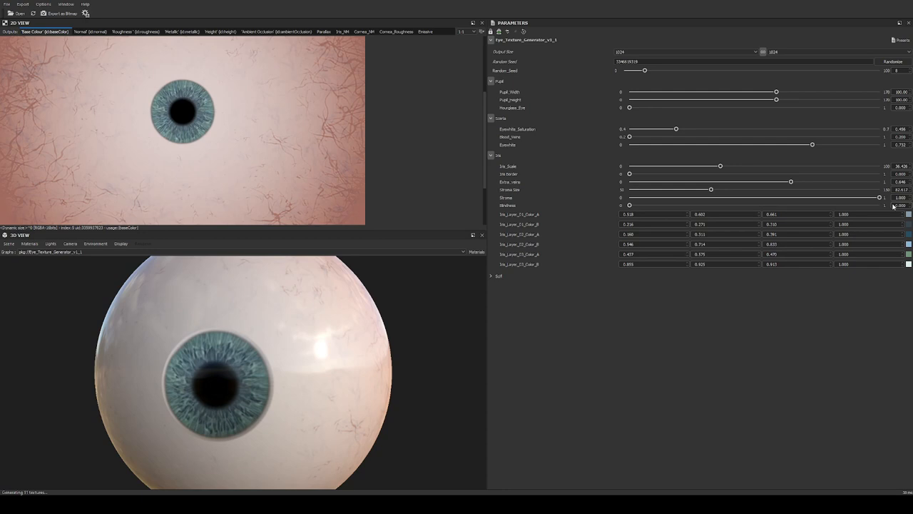
{"action": "left_click_drag", "start_coordinate": [879, 198], "coordinate": [700, 198]}
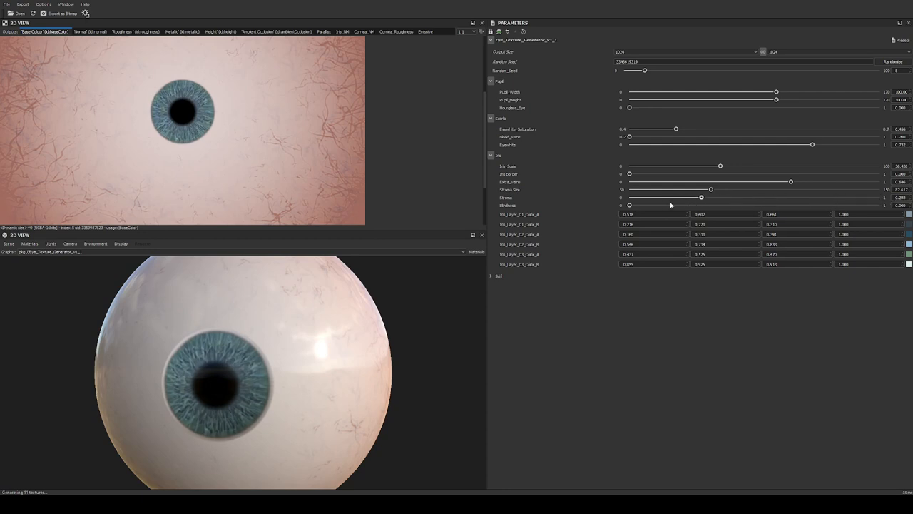
{"action": "left_click_drag", "start_coordinate": [701, 196], "coordinate": [879, 197]}
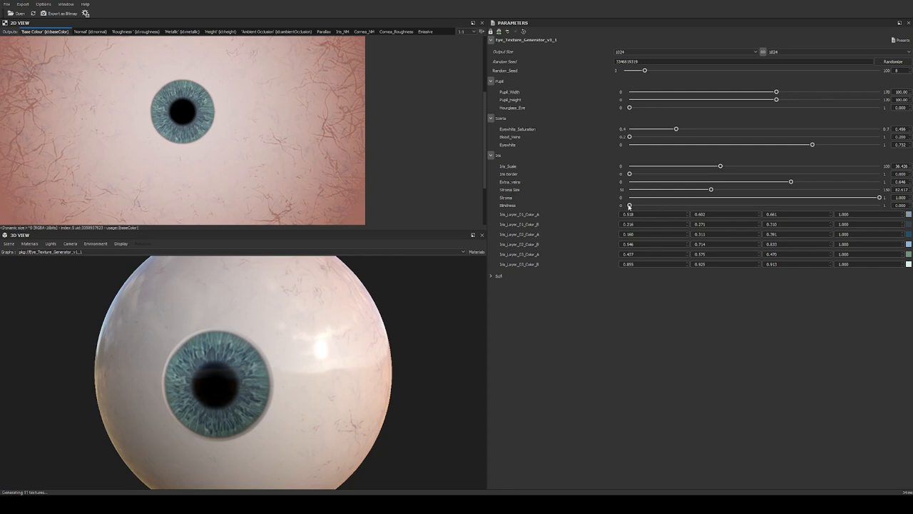
Drag Blindness to 1.0, turning the iris pale and milky.
{"action": "left_click_drag", "start_coordinate": [629, 205], "coordinate": [790, 206]}
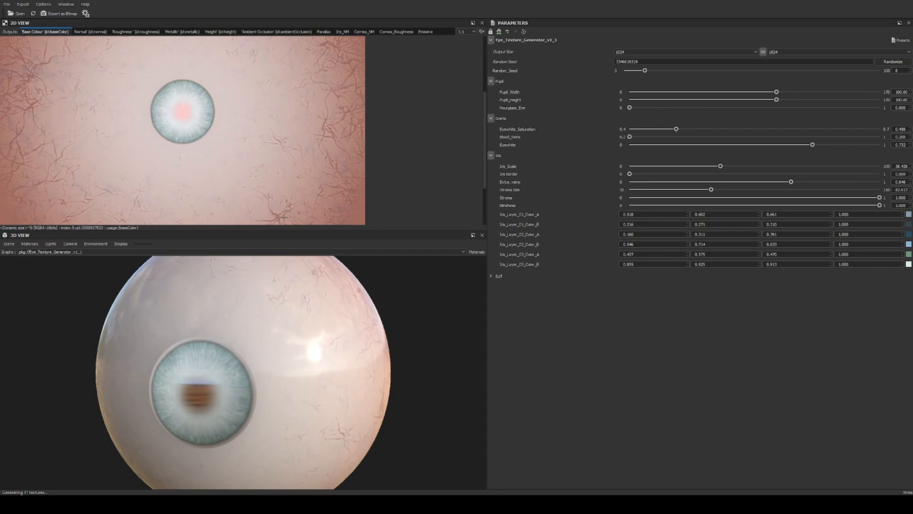
{"action": "mouse_move", "coordinate": [452, 323]}
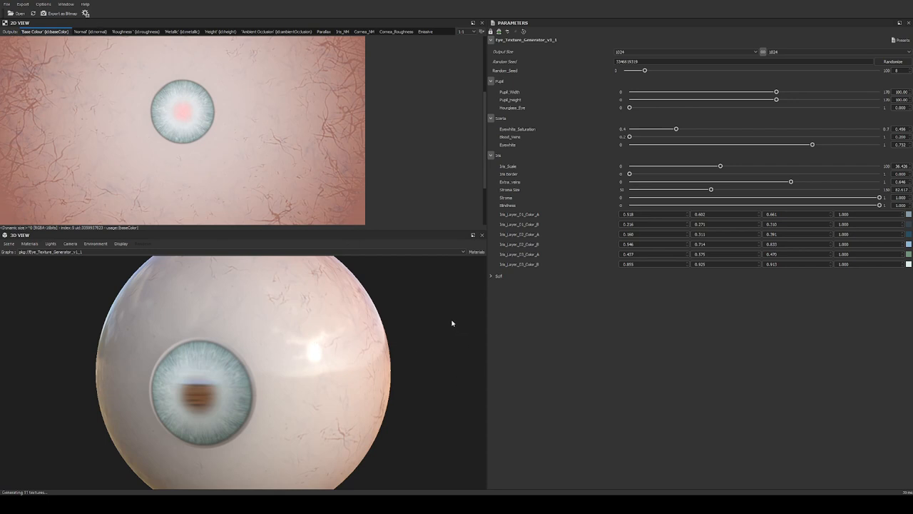
{"action": "mouse_move", "coordinate": [359, 245]}
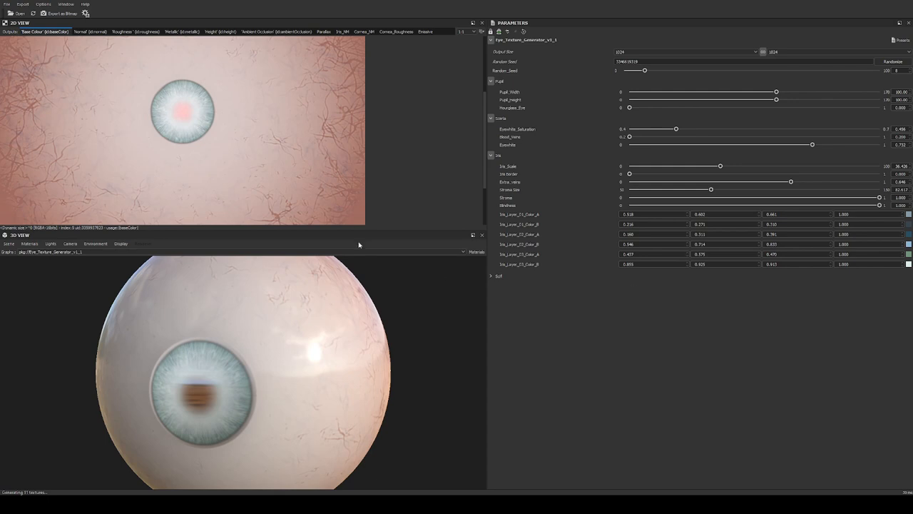
{"action": "mouse_move", "coordinate": [904, 222]}
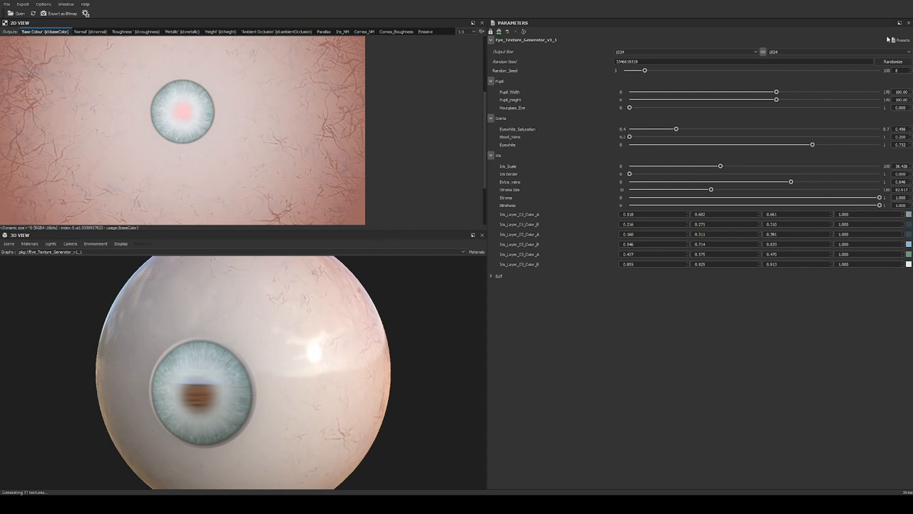
{"action": "mouse_move", "coordinate": [880, 79]}
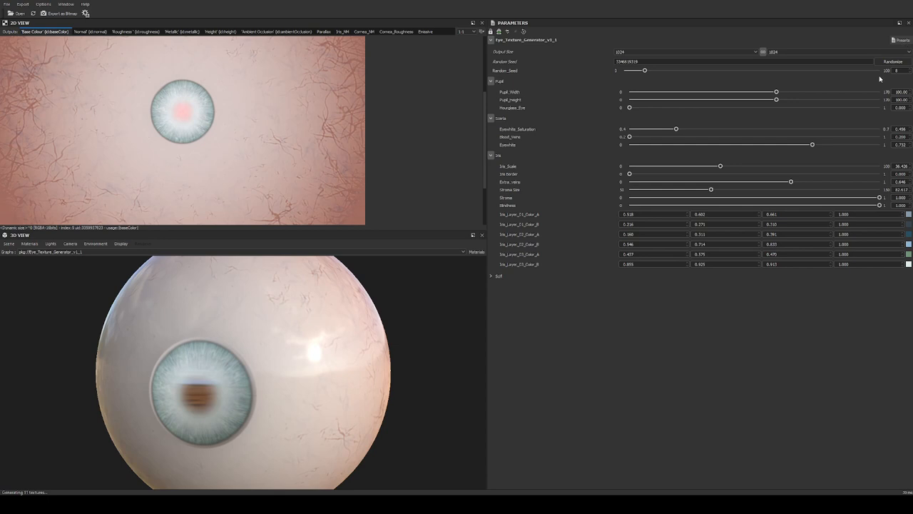
Load several presets in turn, landing on a yellow-green eye with pinched pupil at 512.
{"action": "left_click", "coordinate": [893, 61]}
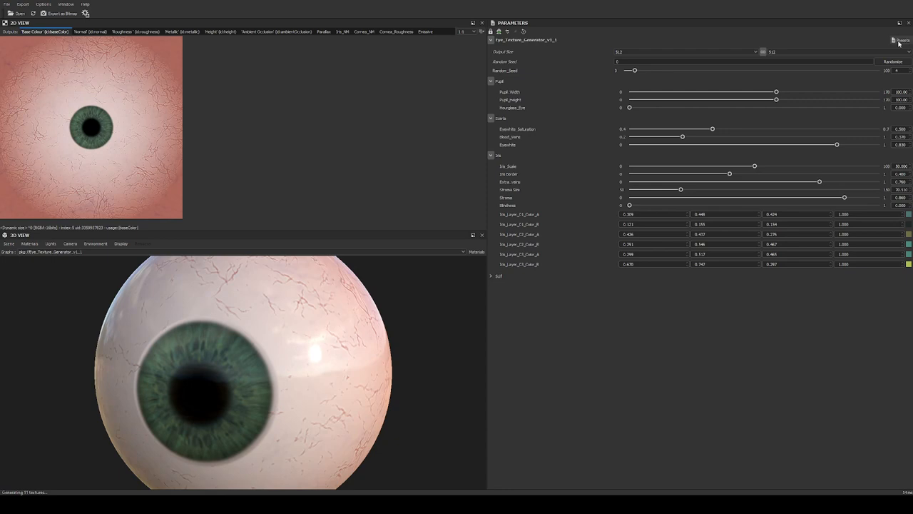
{"action": "left_click", "coordinate": [893, 61]}
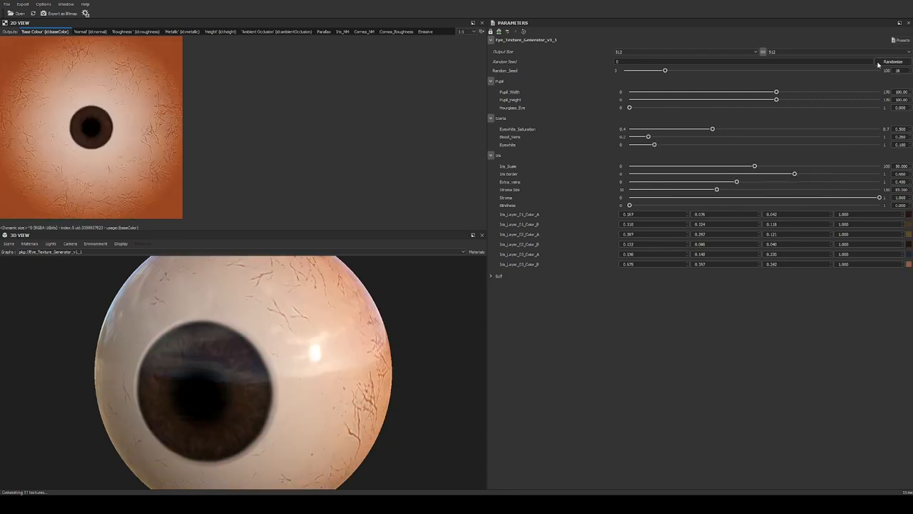
{"action": "mouse_move", "coordinate": [818, 20]}
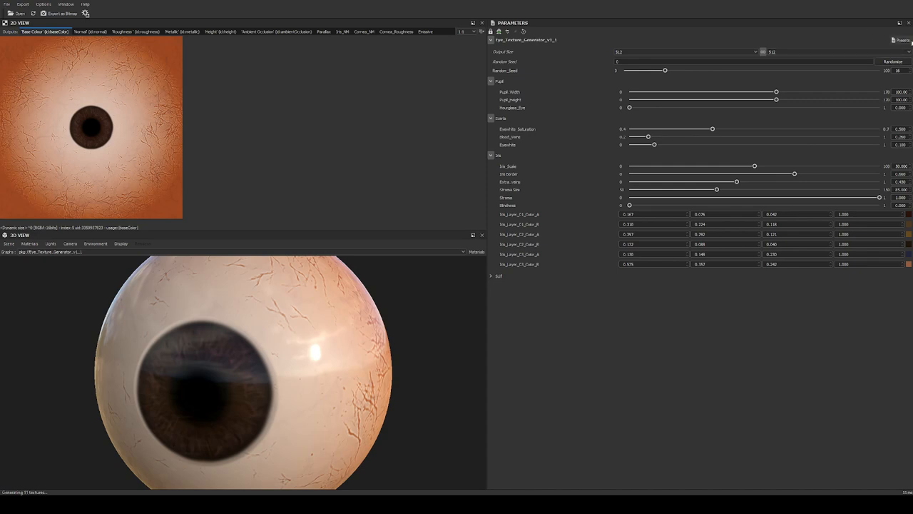
{"action": "mouse_move", "coordinate": [859, 119]}
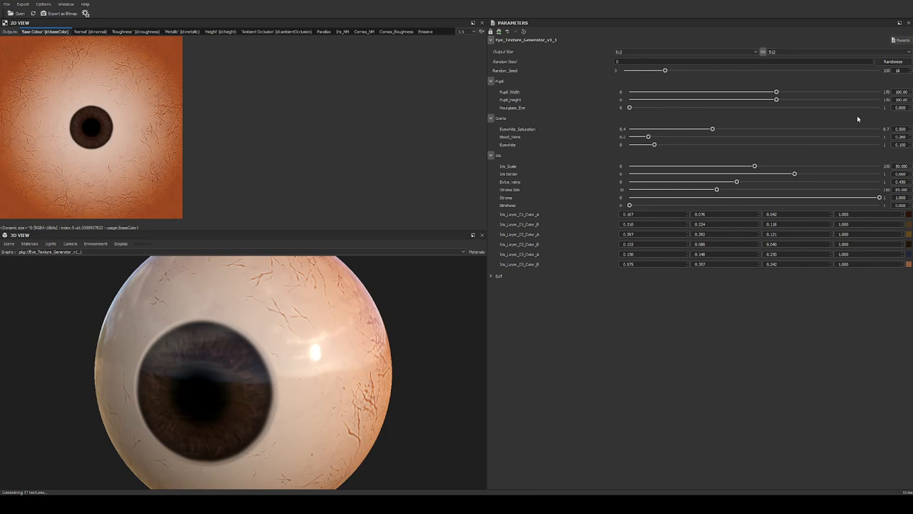
{"action": "left_click", "coordinate": [893, 62]}
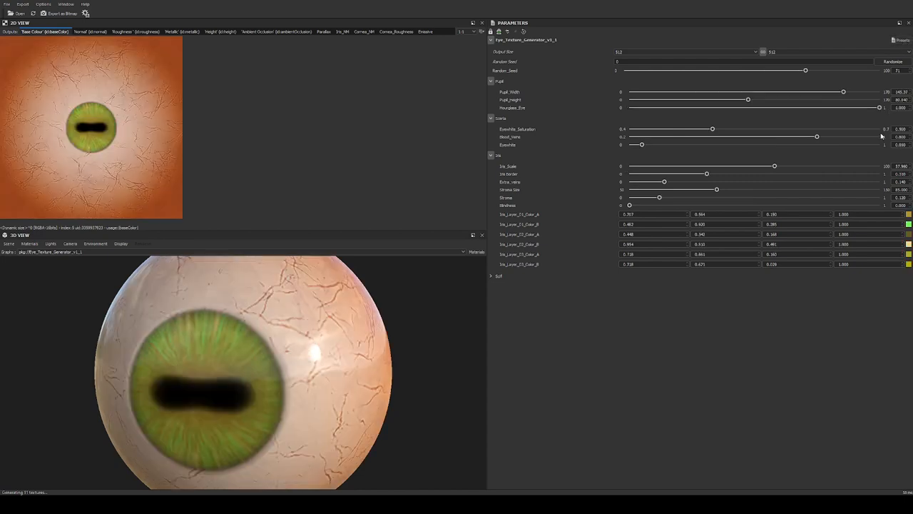
{"action": "mouse_move", "coordinate": [878, 130]}
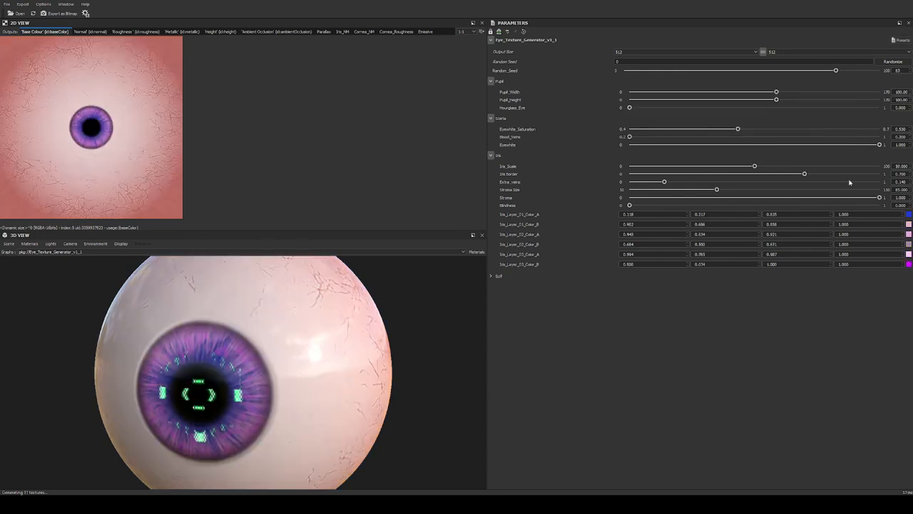
{"action": "mouse_move", "coordinate": [677, 103]}
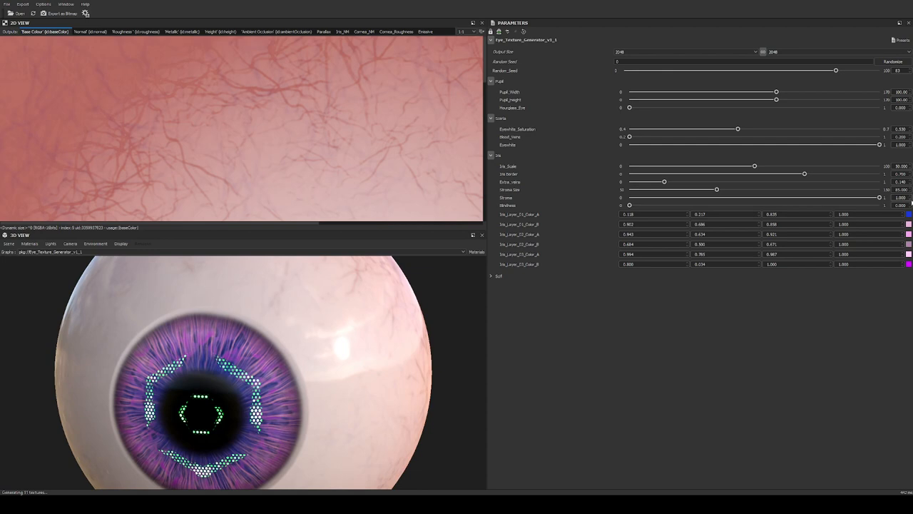
{"action": "mouse_move", "coordinate": [411, 340]}
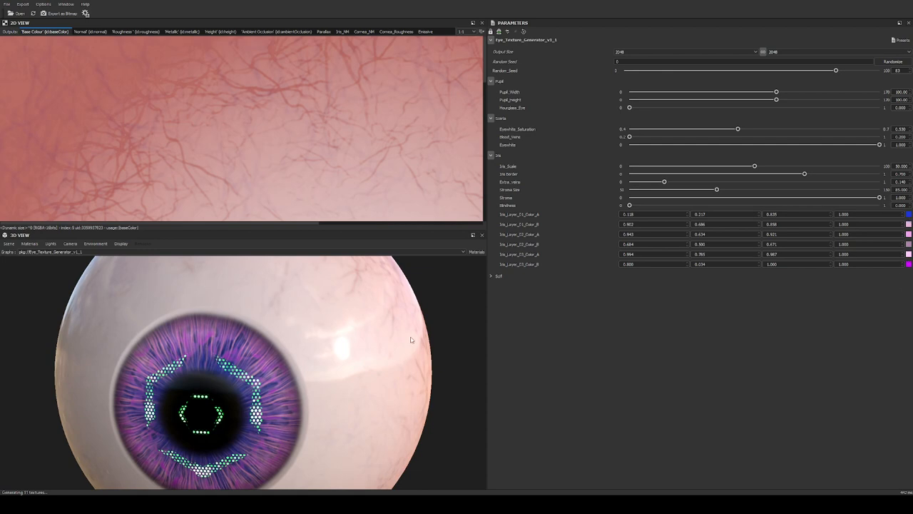
Expand the sci-fi options, toggle Crosshair off and back on, and enable Cyborg mode.
{"action": "left_click", "coordinate": [491, 277]}
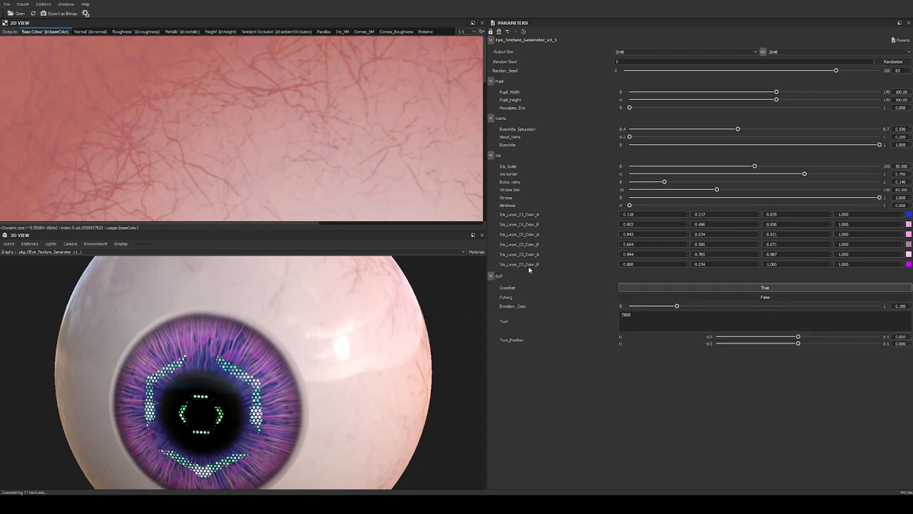
{"action": "mouse_move", "coordinate": [562, 280]}
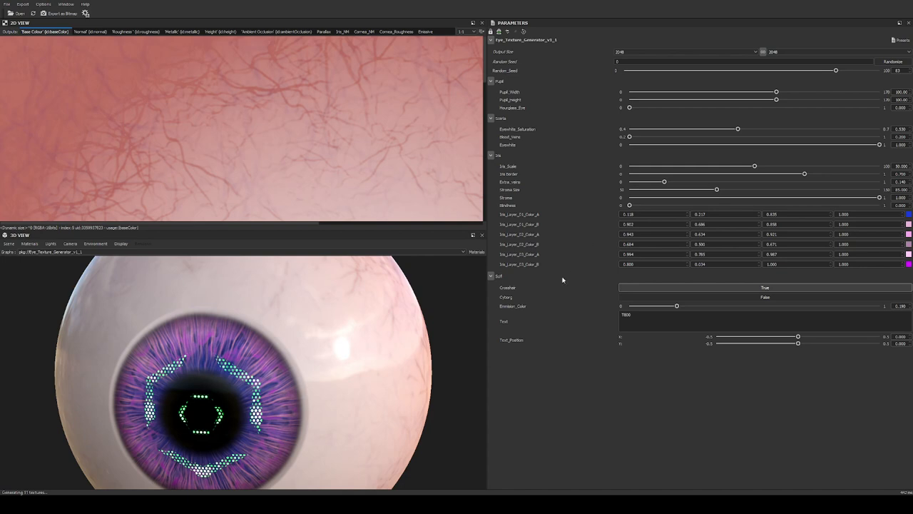
{"action": "left_click", "coordinate": [765, 287]}
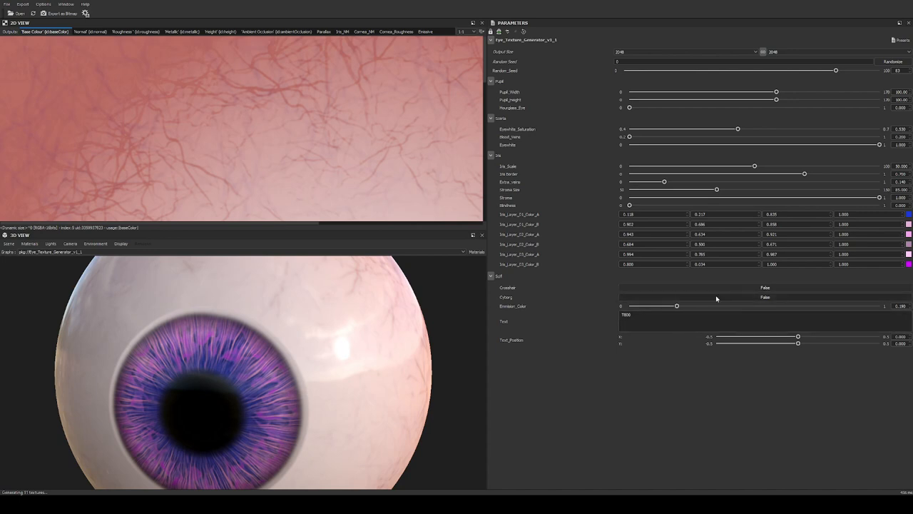
{"action": "mouse_move", "coordinate": [759, 290]}
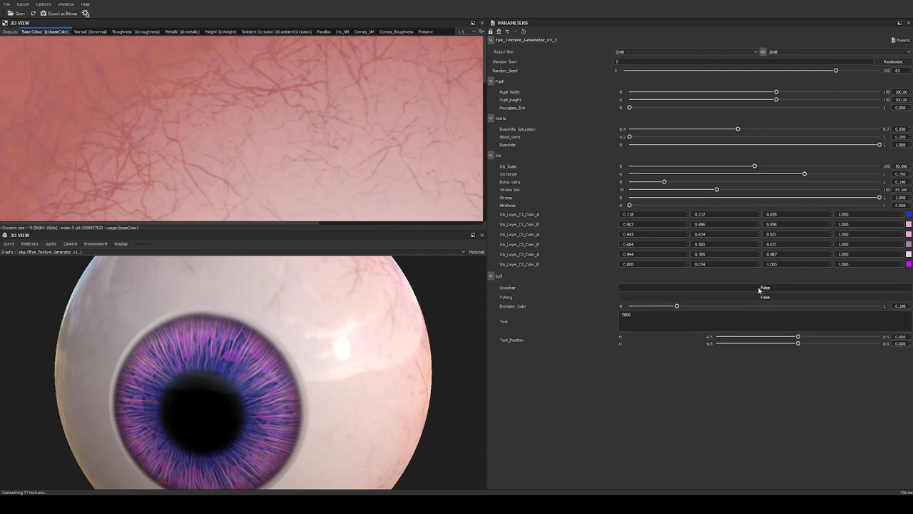
{"action": "left_click", "coordinate": [764, 288]}
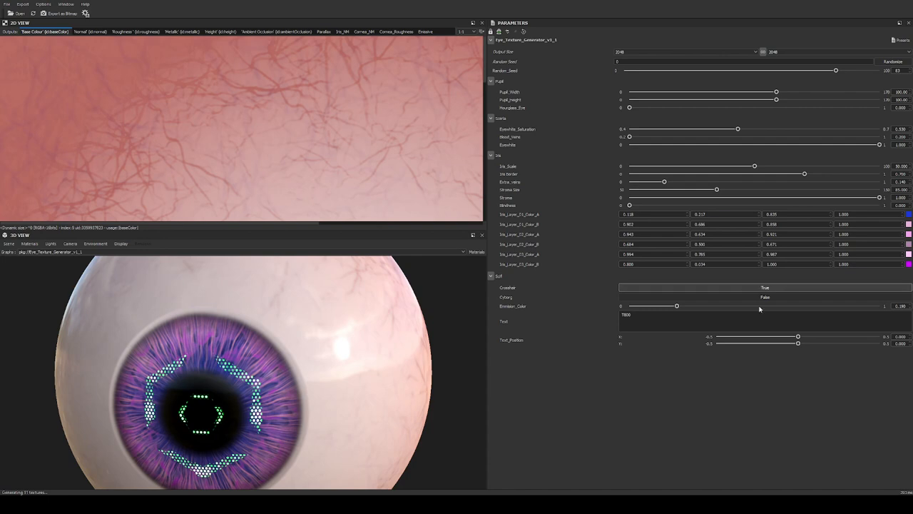
{"action": "mouse_move", "coordinate": [691, 298]}
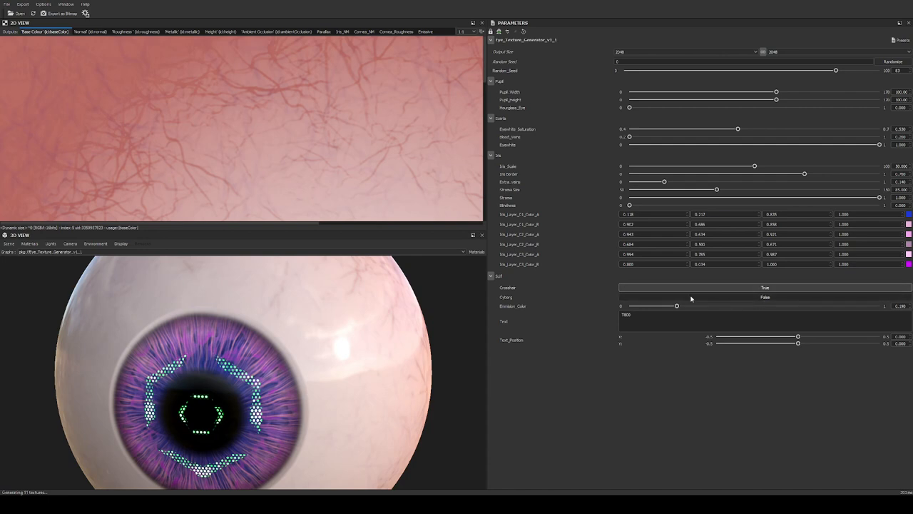
{"action": "left_click", "coordinate": [765, 297]}
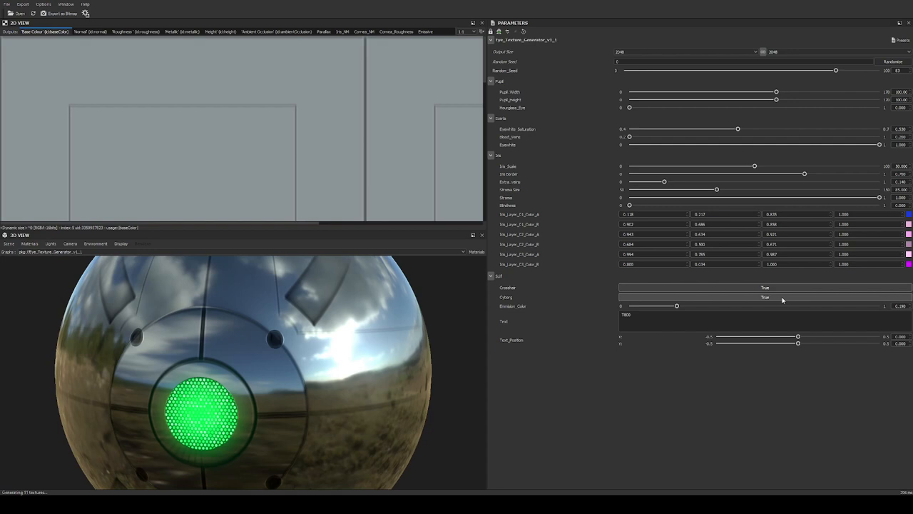
{"action": "mouse_move", "coordinate": [772, 304]}
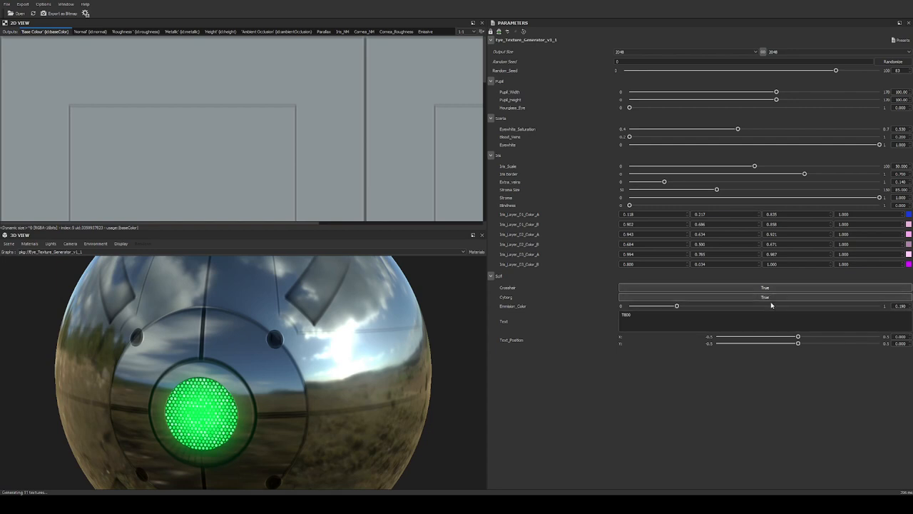
{"action": "mouse_move", "coordinate": [775, 283]}
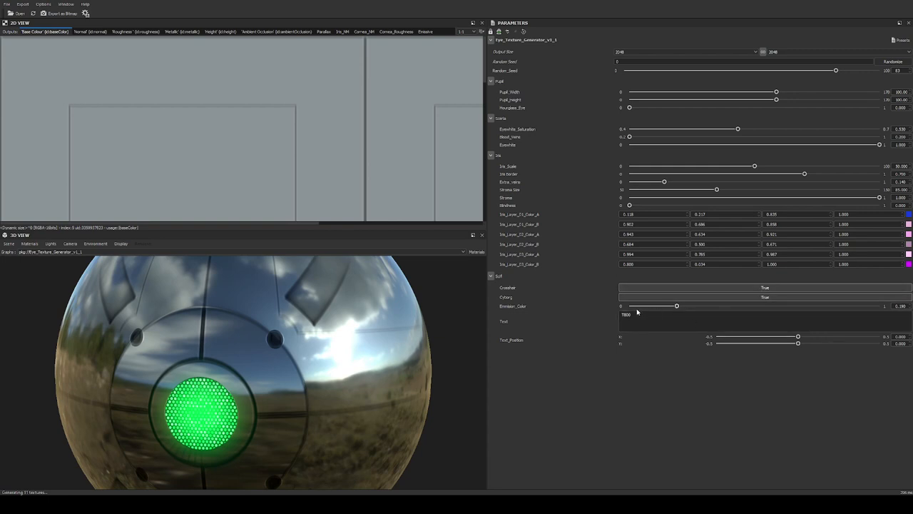
Drag the Emission_Color slider up to shift the pupil glow from green to red.
{"action": "left_click_drag", "start_coordinate": [677, 305], "coordinate": [682, 306]}
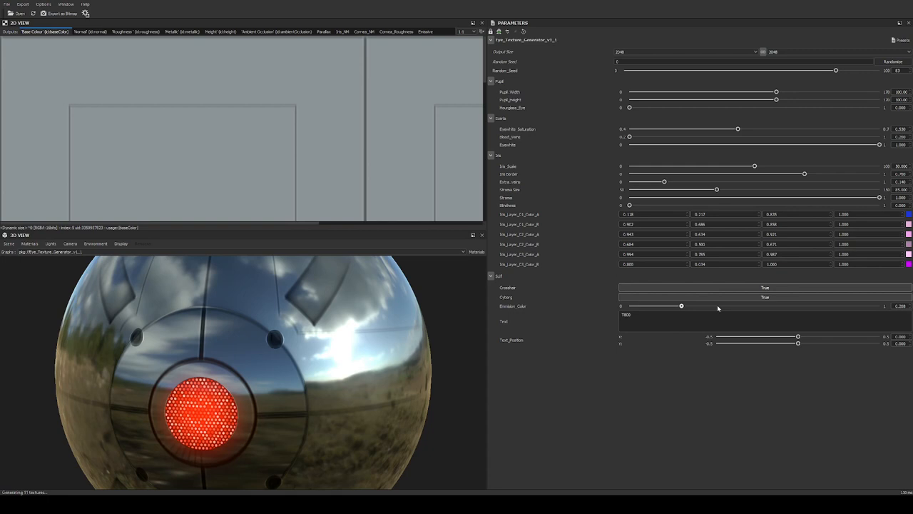
{"action": "left_click_drag", "start_coordinate": [680, 305], "coordinate": [716, 306]}
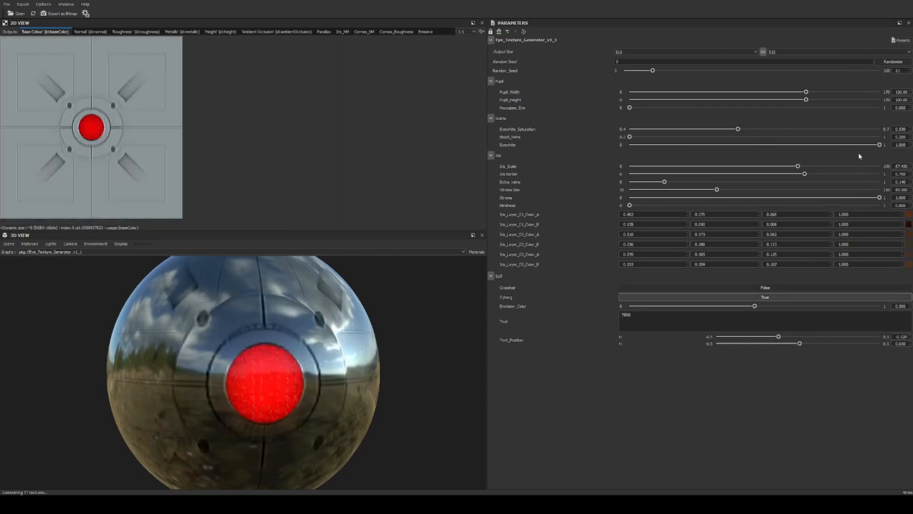
{"action": "mouse_move", "coordinate": [869, 92]}
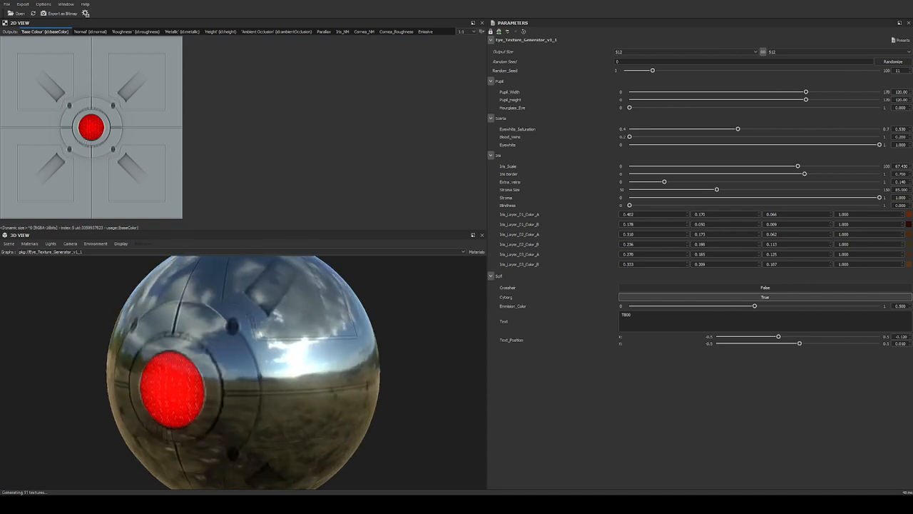
{"action": "mouse_move", "coordinate": [739, 51]}
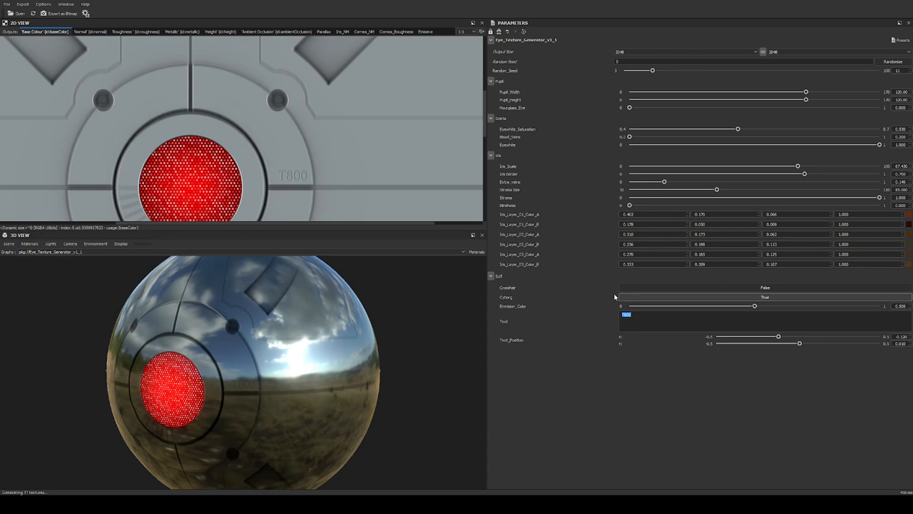
Change the engraved text from T800 to HELLO.
{"action": "type", "text": "HELL"}
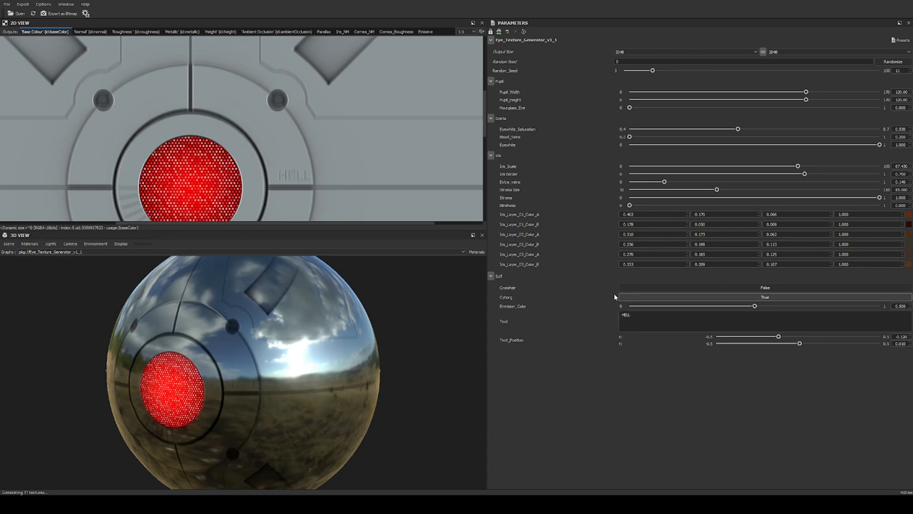
{"action": "type", "text": "O"}
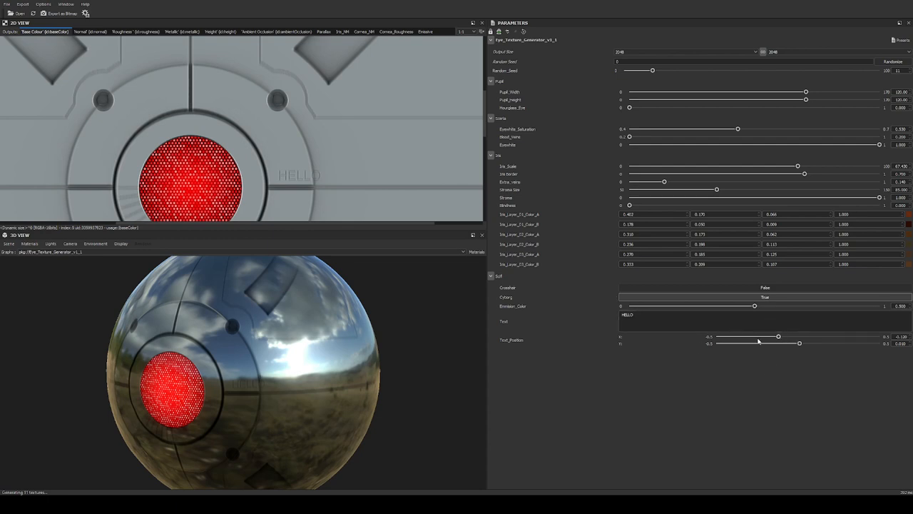
Position the HELLO text right of the pupil with Text_Position X near -0.2.
{"action": "left_click_drag", "start_coordinate": [778, 337], "coordinate": [717, 337]}
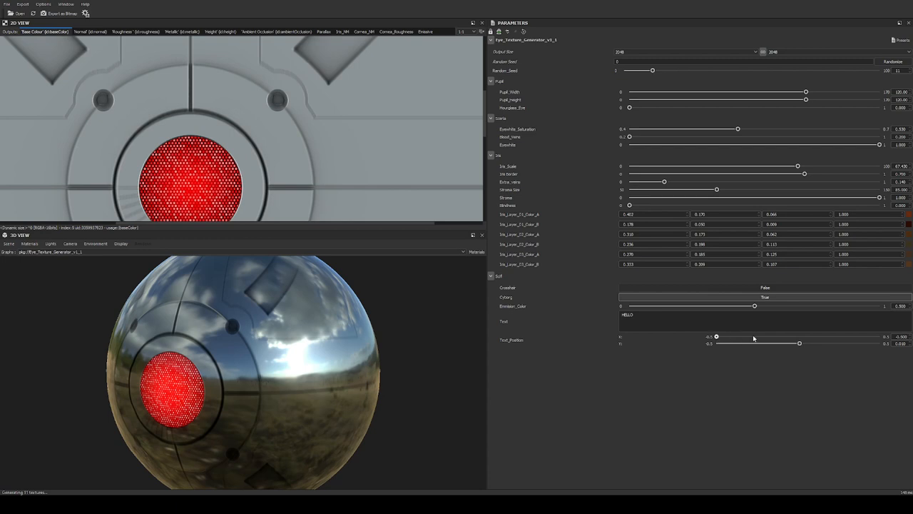
{"action": "left_click_drag", "start_coordinate": [716, 336], "coordinate": [808, 336]}
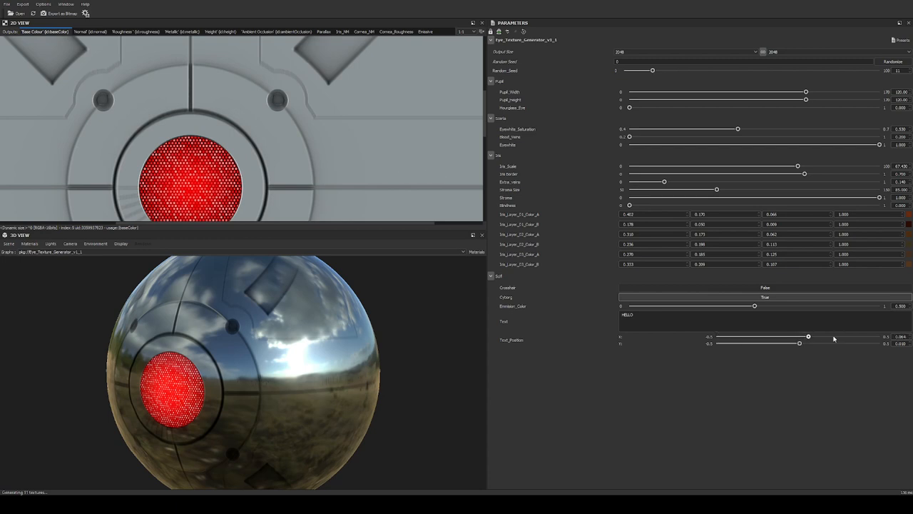
{"action": "left_click_drag", "start_coordinate": [809, 336], "coordinate": [830, 336]}
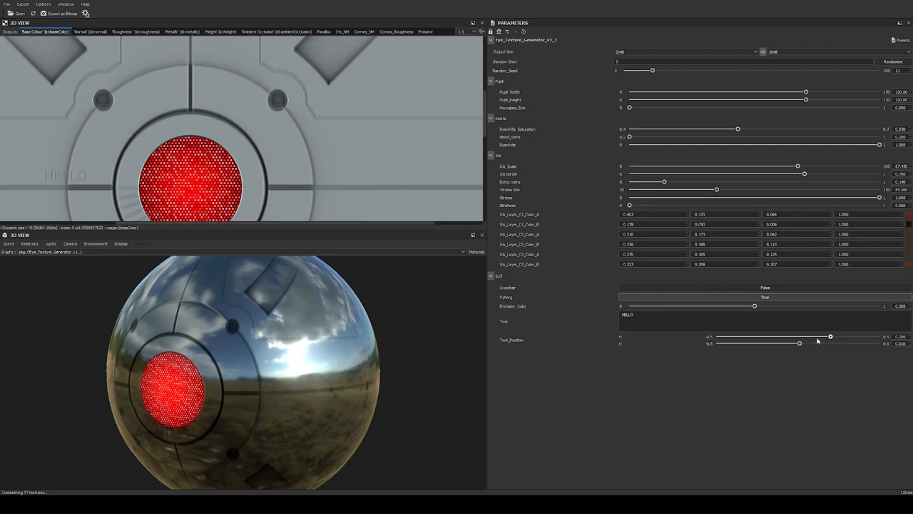
{"action": "left_click_drag", "start_coordinate": [830, 336], "coordinate": [803, 336]}
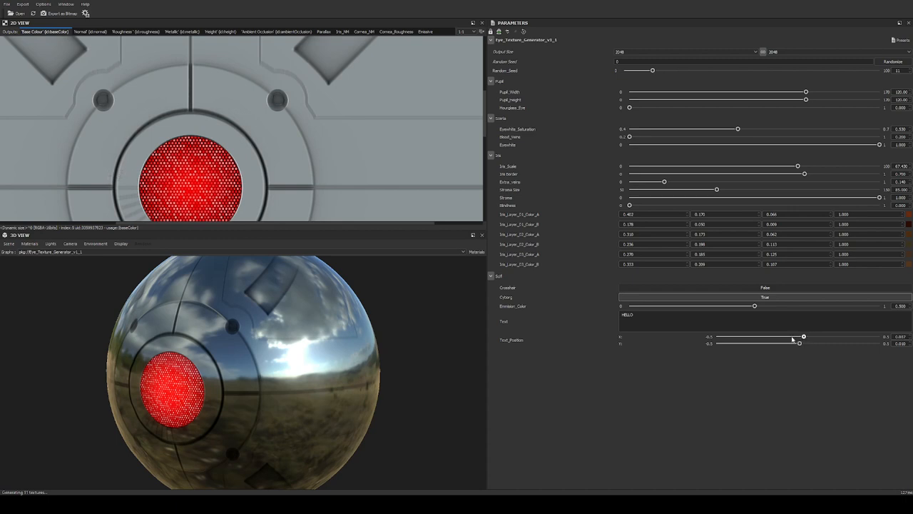
{"action": "left_click_drag", "start_coordinate": [804, 336], "coordinate": [766, 336]}
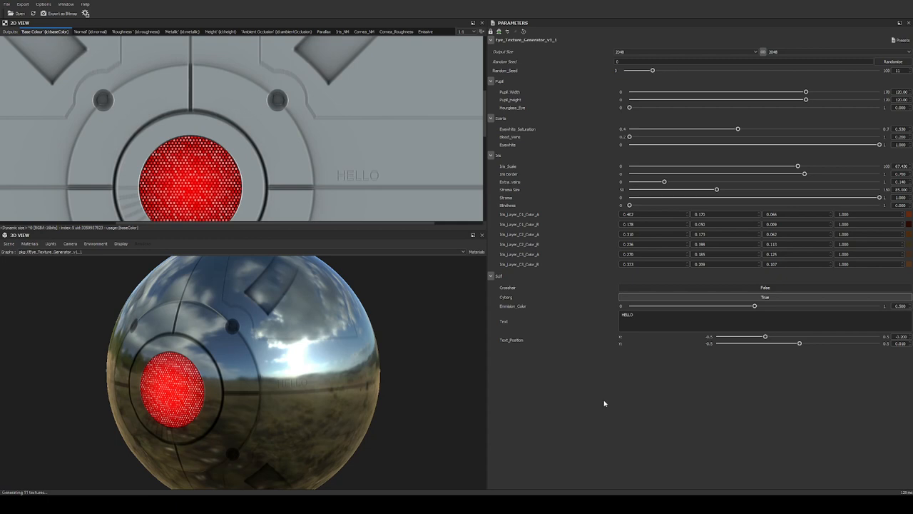
{"action": "mouse_move", "coordinate": [346, 353]}
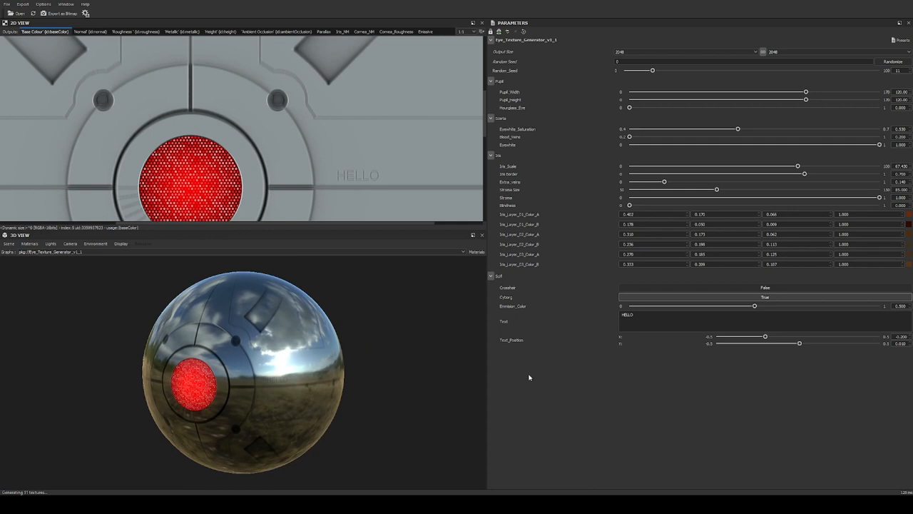
{"action": "mouse_move", "coordinate": [747, 345]}
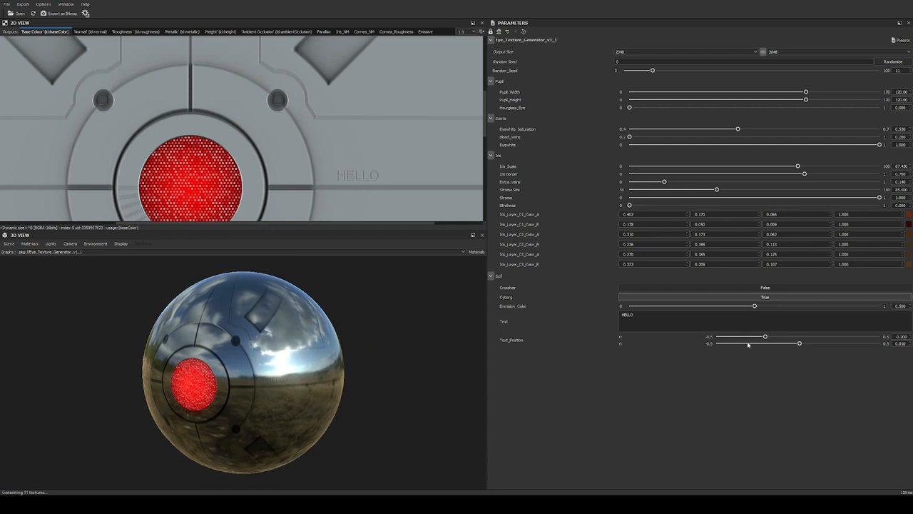
{"action": "mouse_move", "coordinate": [702, 370]}
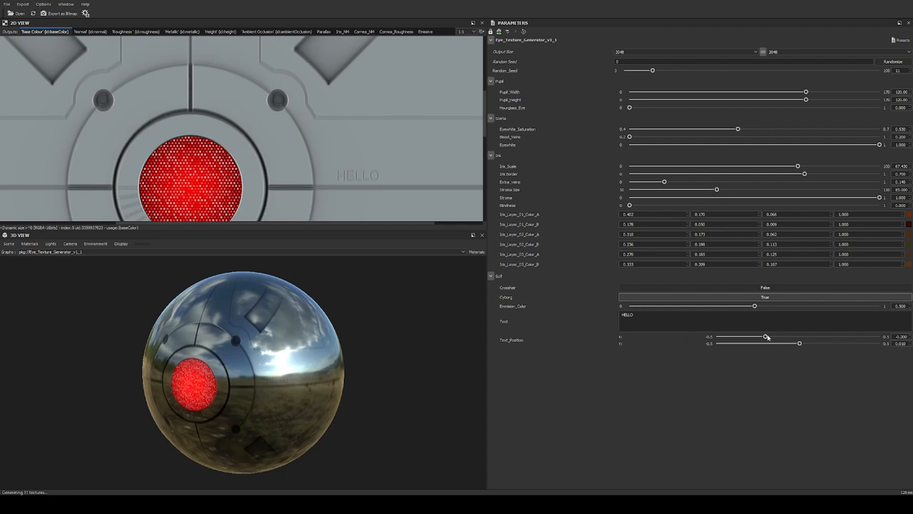
{"action": "mouse_move", "coordinate": [559, 339]}
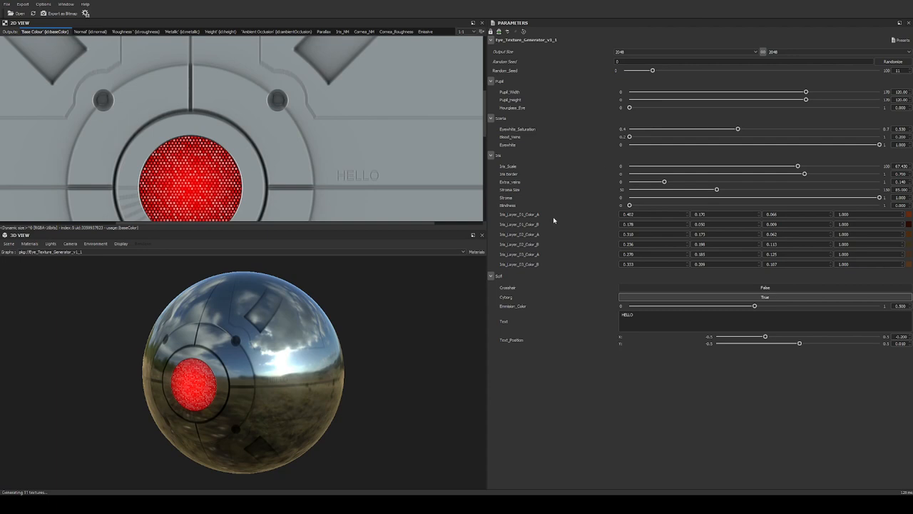
{"action": "mouse_move", "coordinate": [566, 279]}
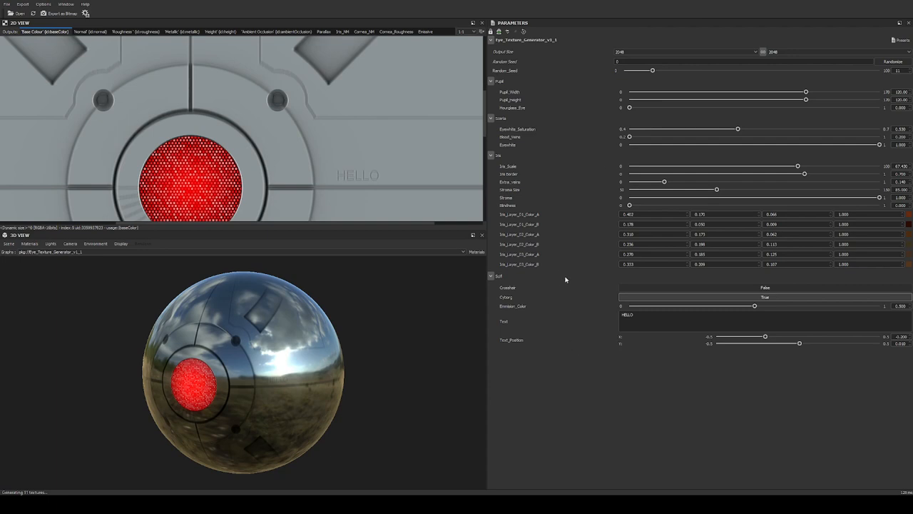
{"action": "mouse_move", "coordinate": [448, 264]}
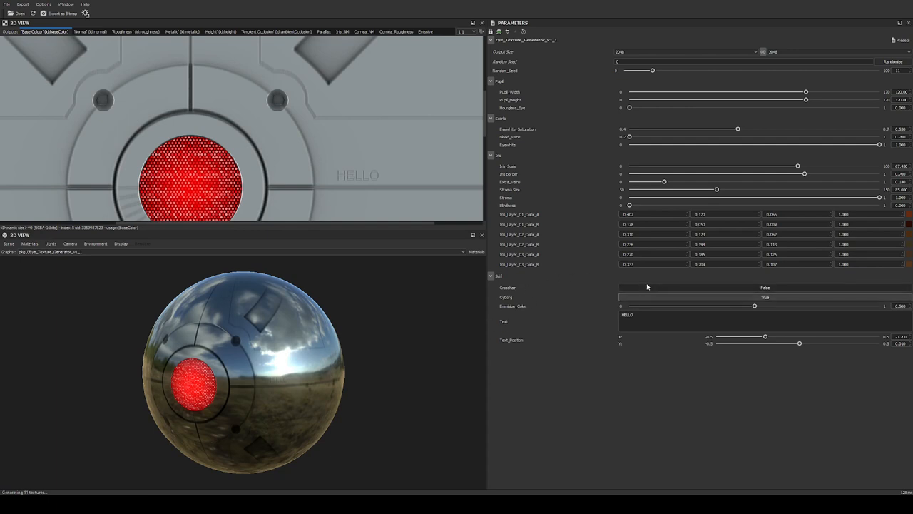
Set Cyborg to False, preview Crosshair as True, then set it back to False.
{"action": "left_click", "coordinate": [763, 298]}
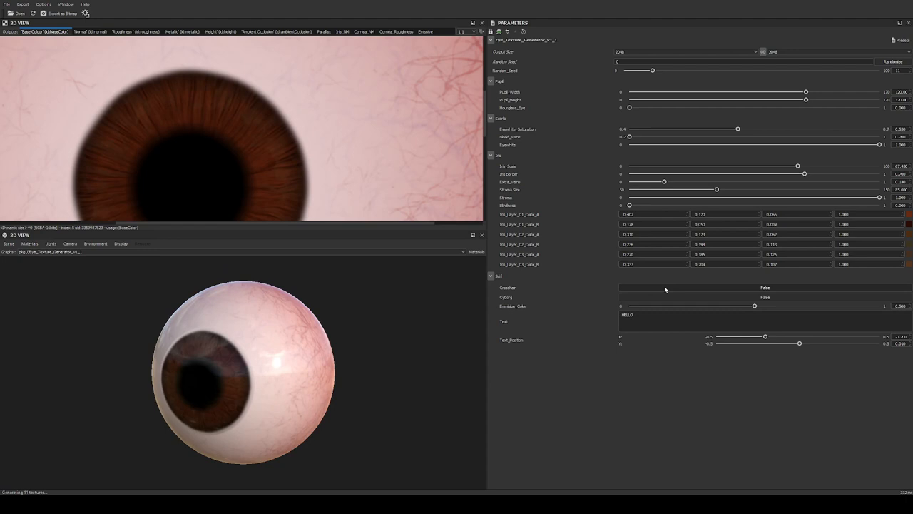
{"action": "left_click", "coordinate": [765, 287]}
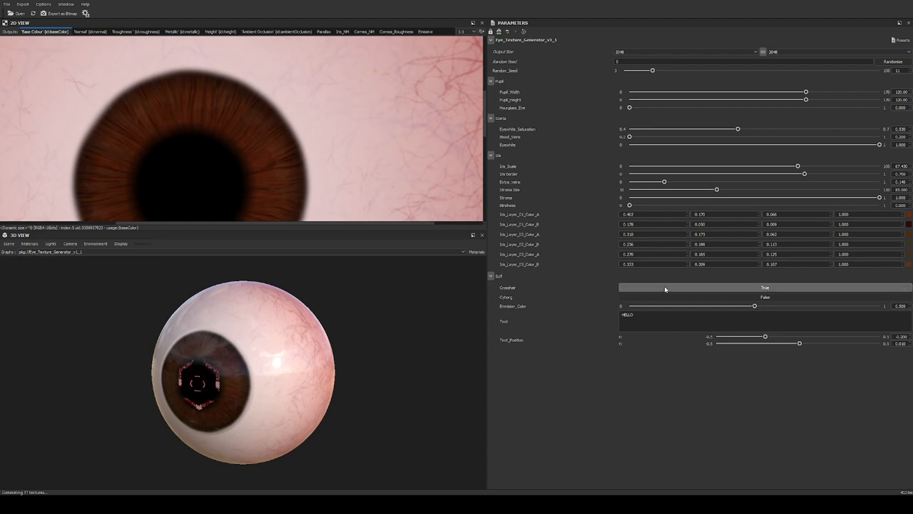
{"action": "left_click", "coordinate": [764, 287]}
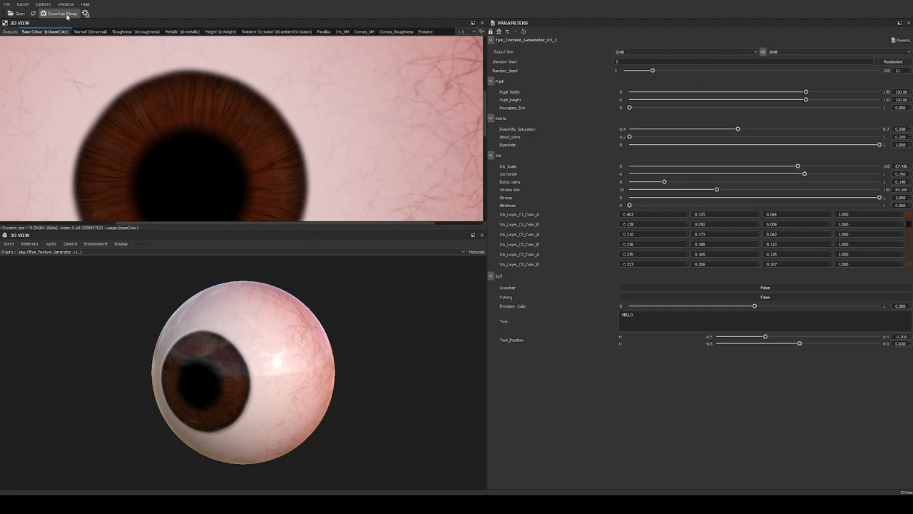
{"action": "mouse_move", "coordinate": [428, 271]}
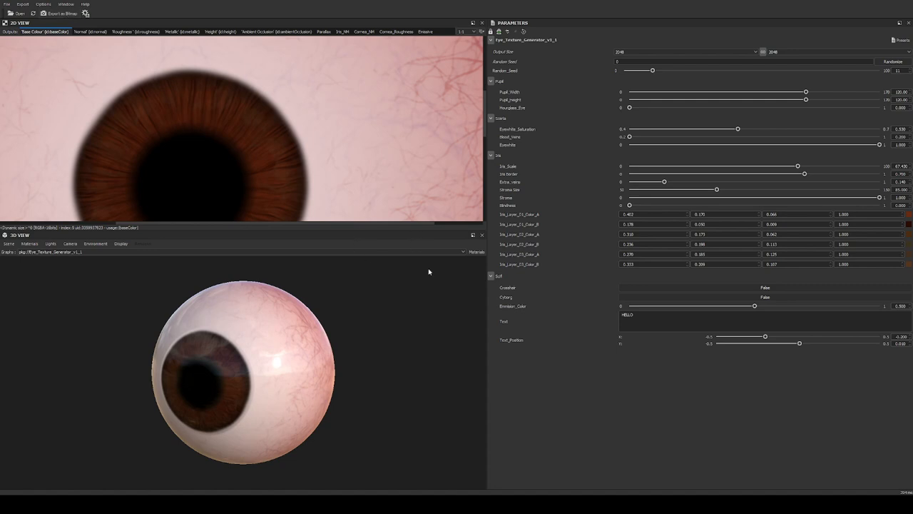
{"action": "mouse_move", "coordinate": [549, 189]}
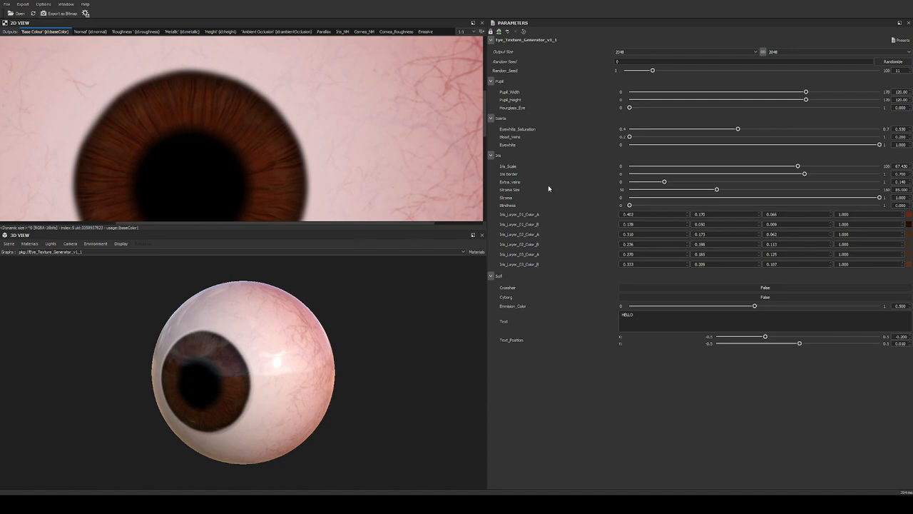
{"action": "mouse_move", "coordinate": [475, 259]}
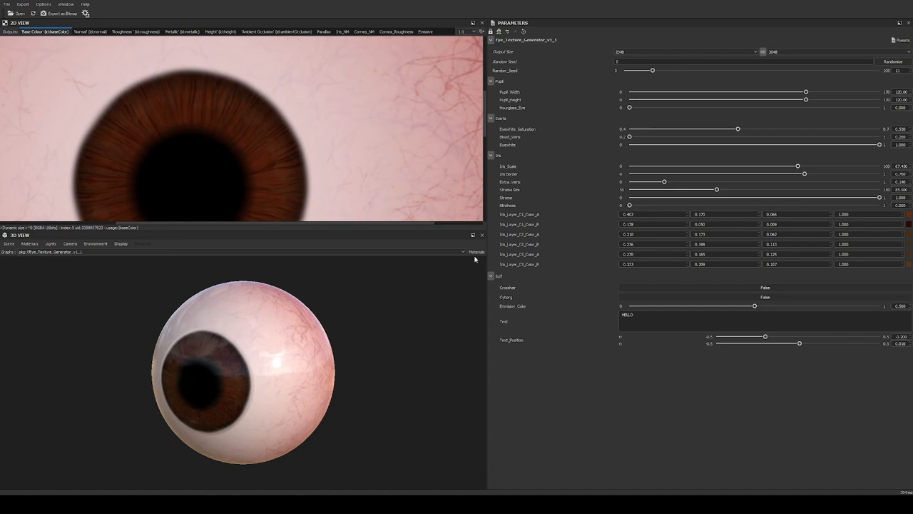
{"action": "mouse_move", "coordinate": [517, 311]}
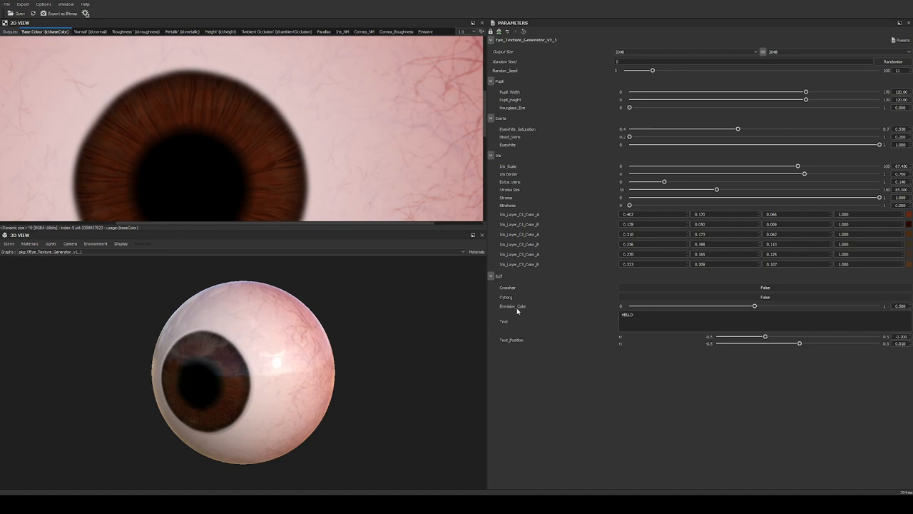